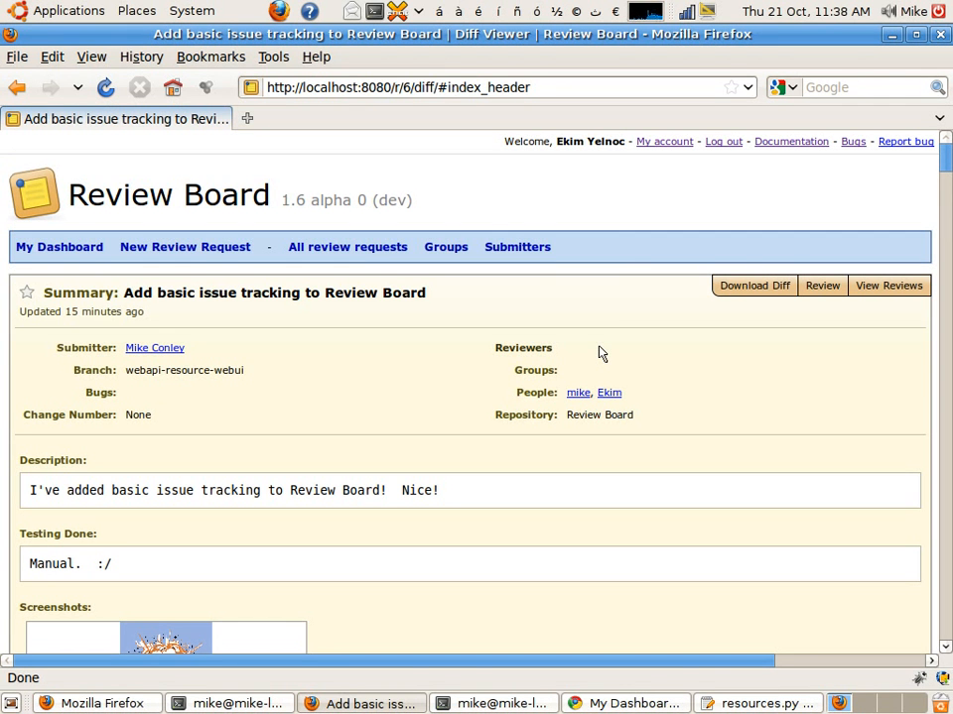
mouse_move(377, 381)
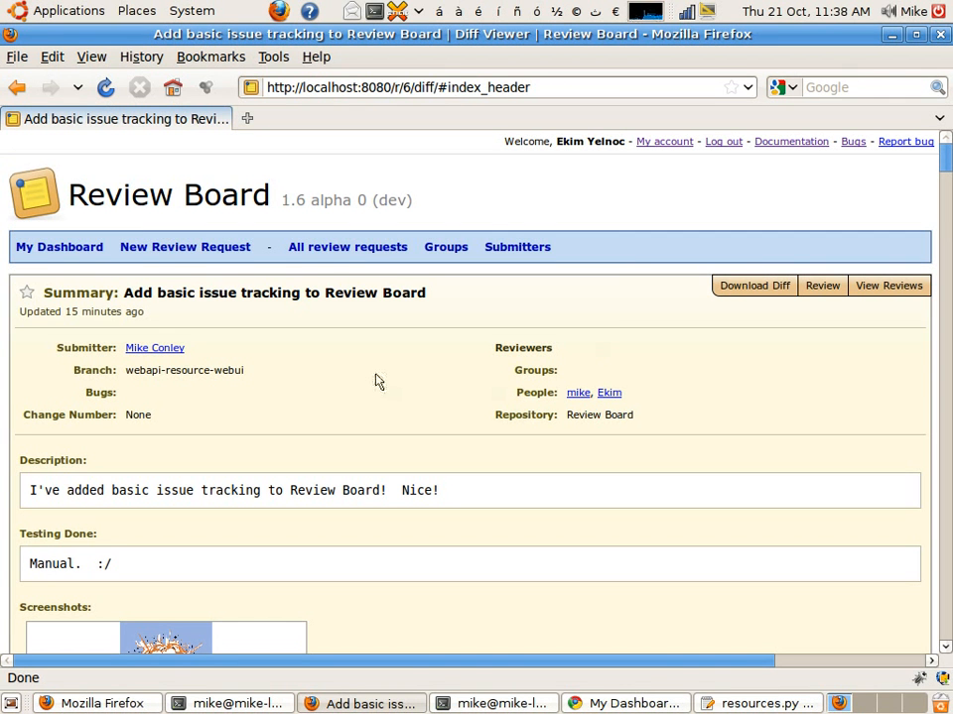
mouse_move(702, 361)
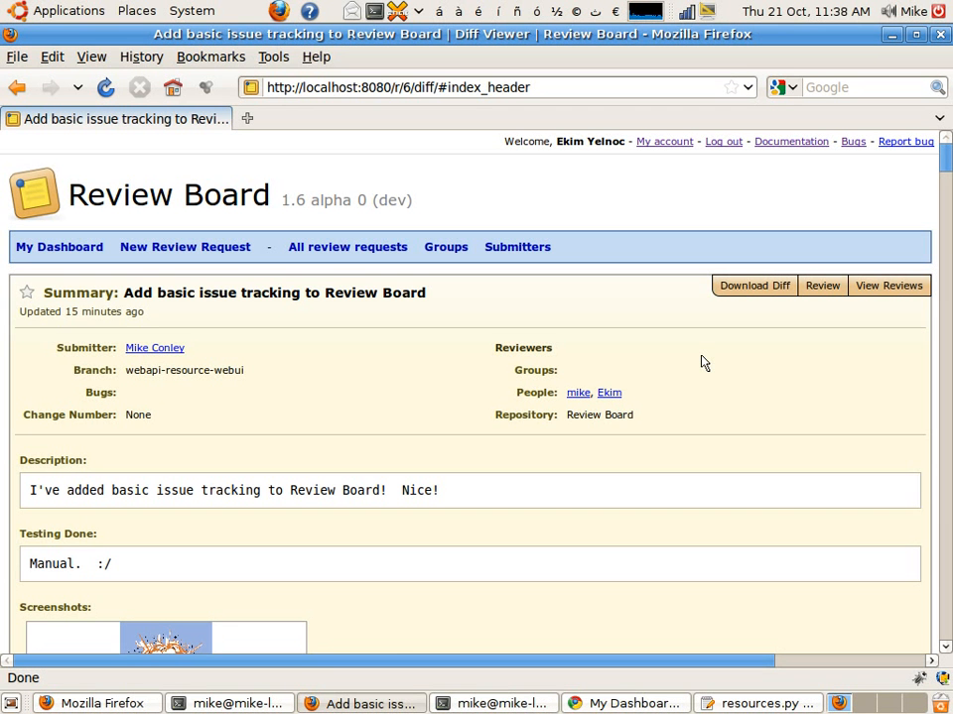
mouse_move(496, 274)
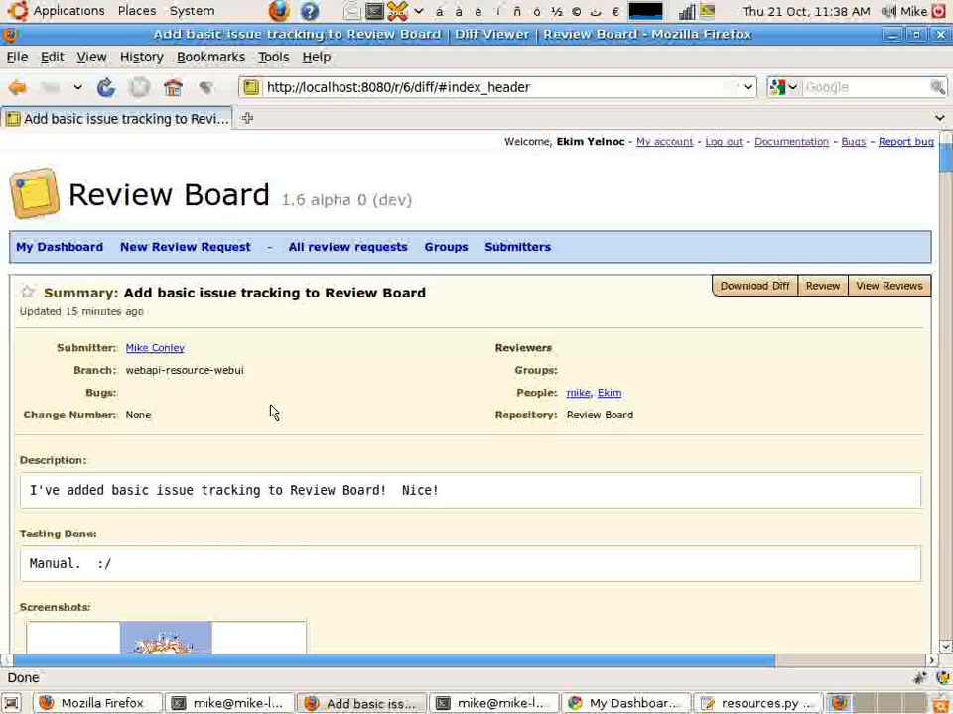
mouse_move(420, 401)
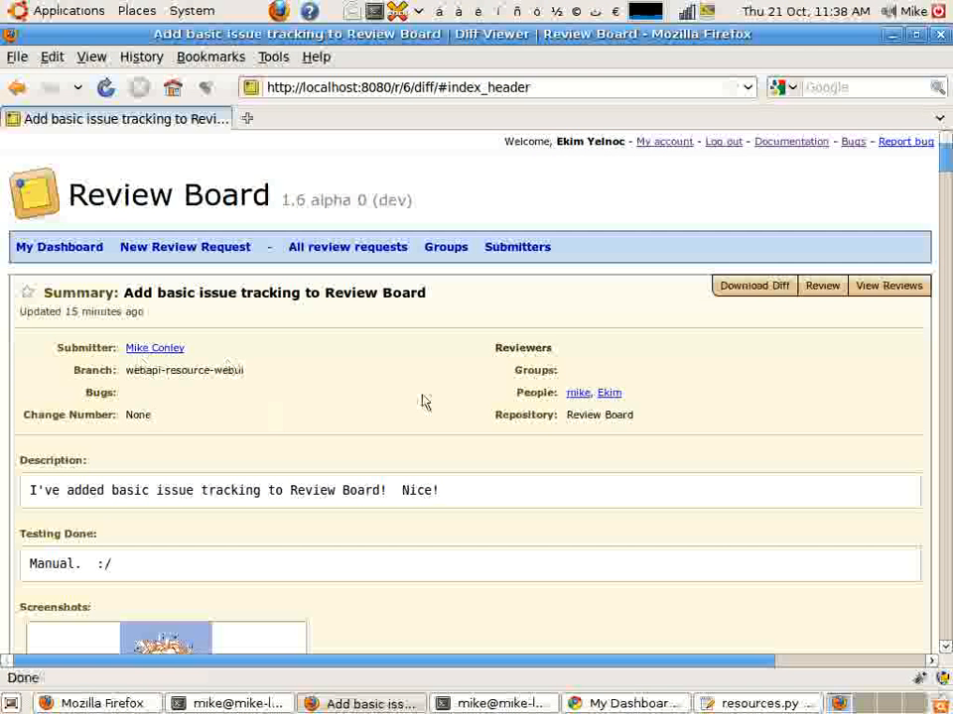
Step: Scroll the diff viewer to the reviews.css changes with the new .issue rules
scroll("down", 3)
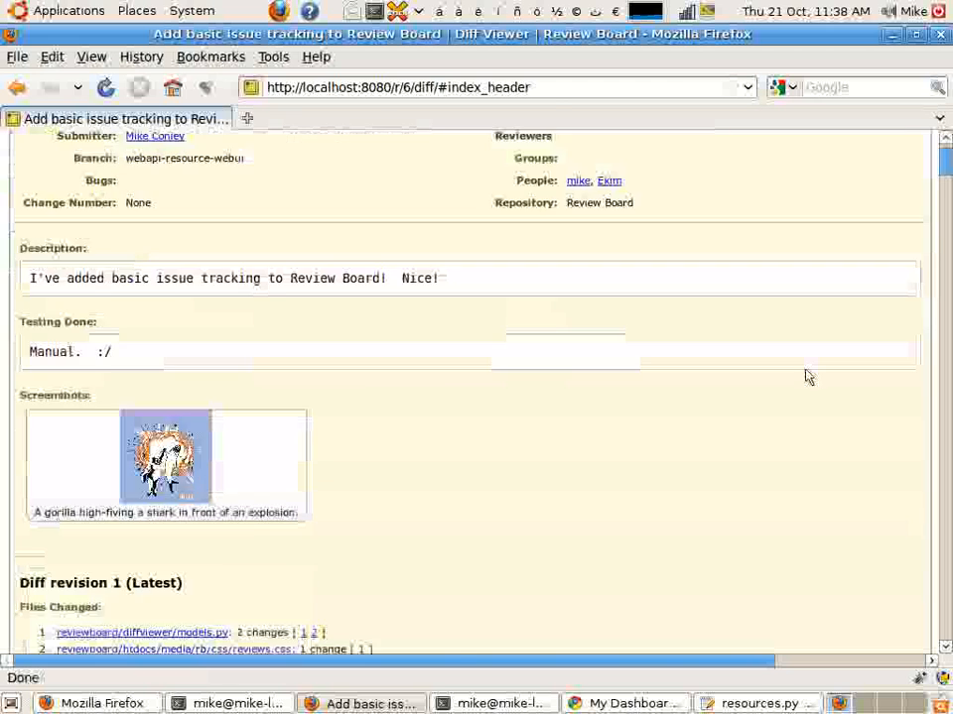
scroll("down", 3)
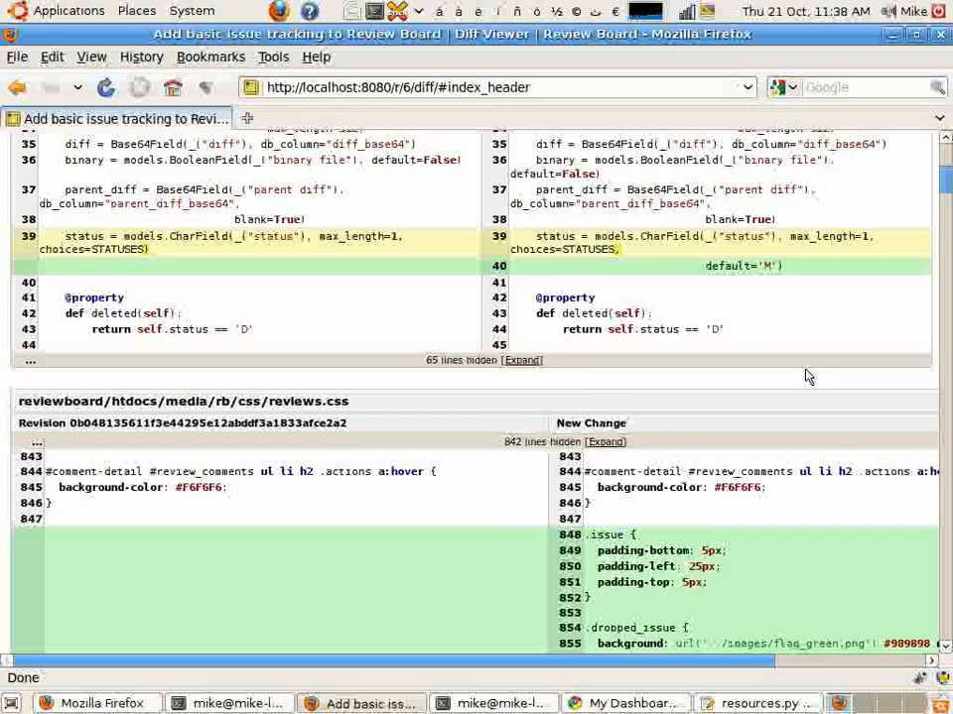
scroll("down", 3)
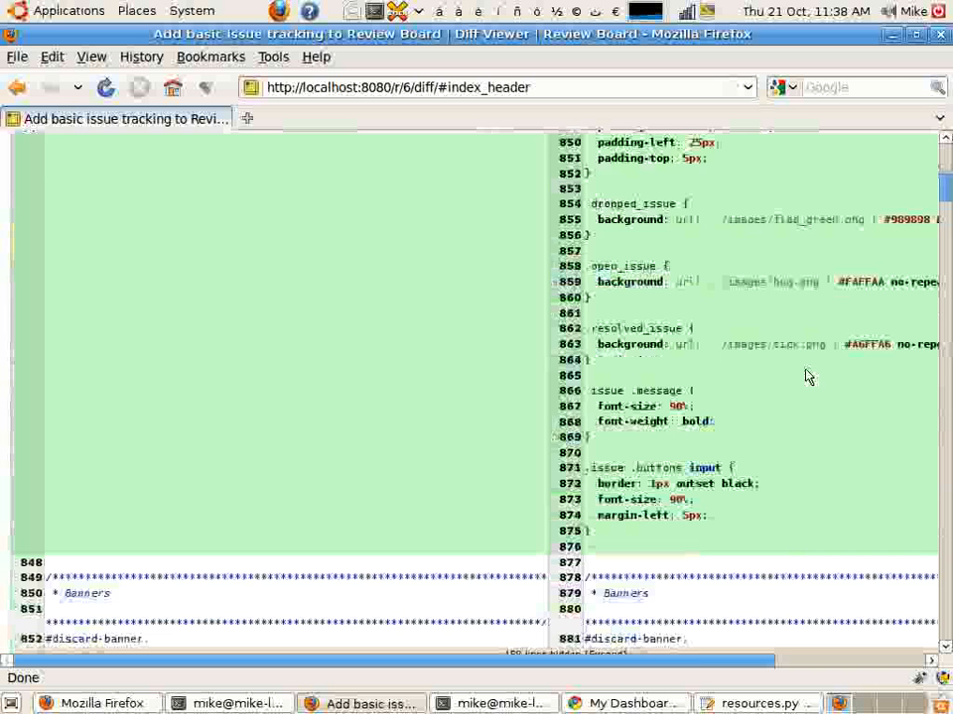
scroll("up", 3)
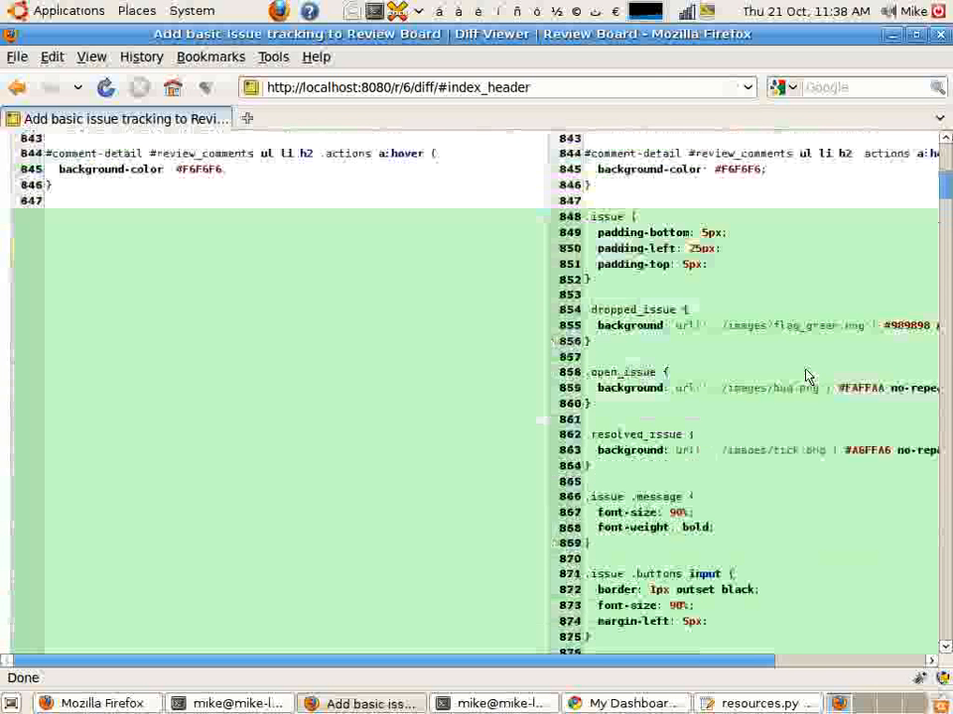
mouse_move(534, 361)
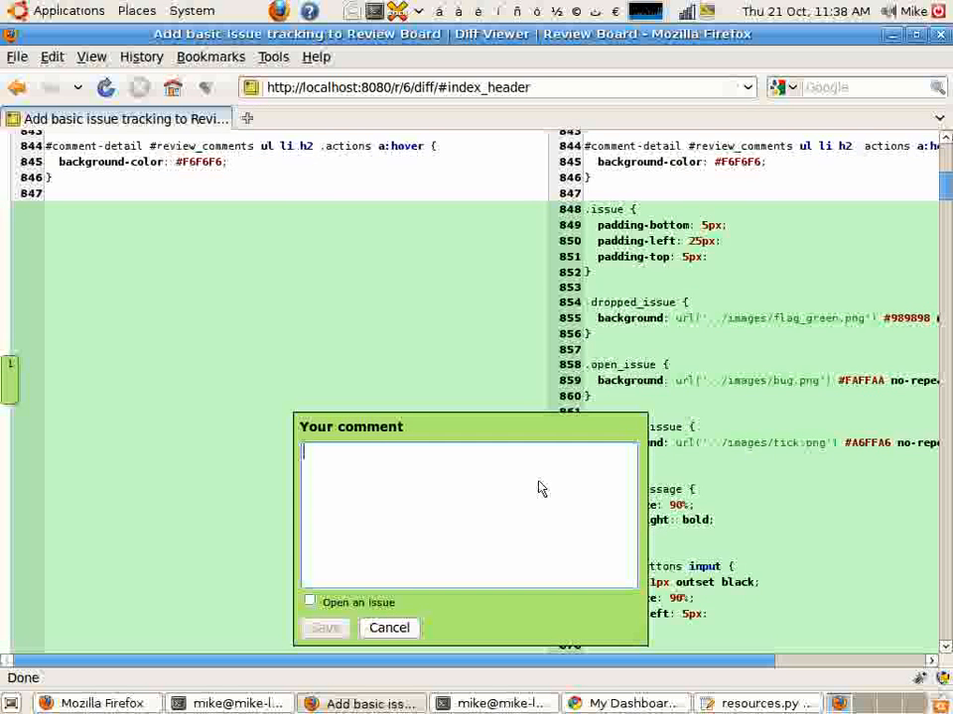
Step: Save "Maybe we should use a different icon." as an open-issue comment on reviews.css
type("Ma")
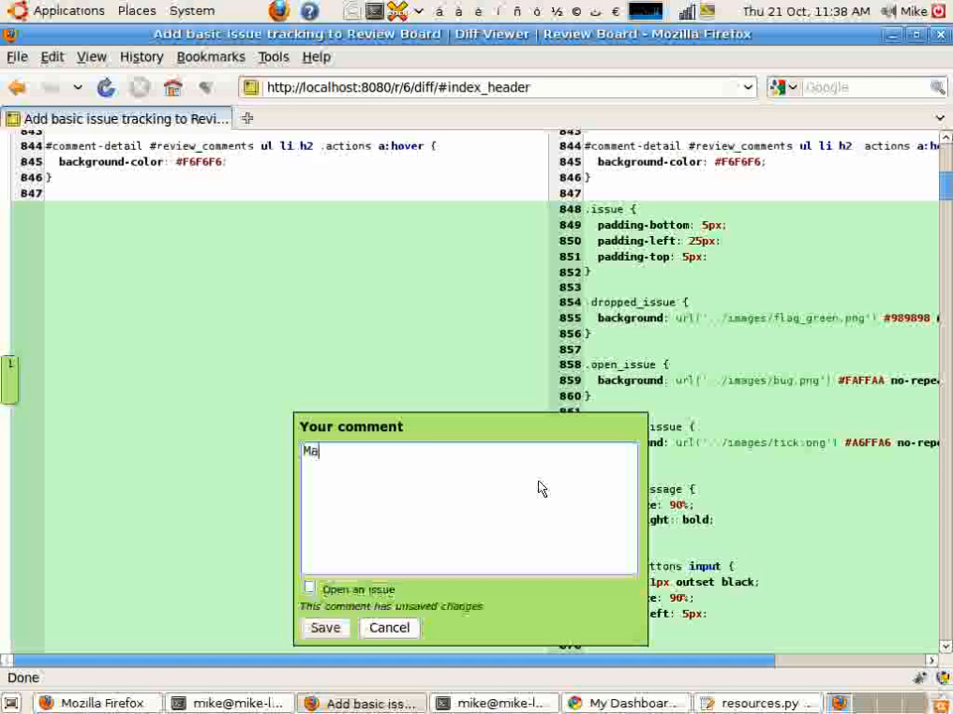
type("ybe we should use")
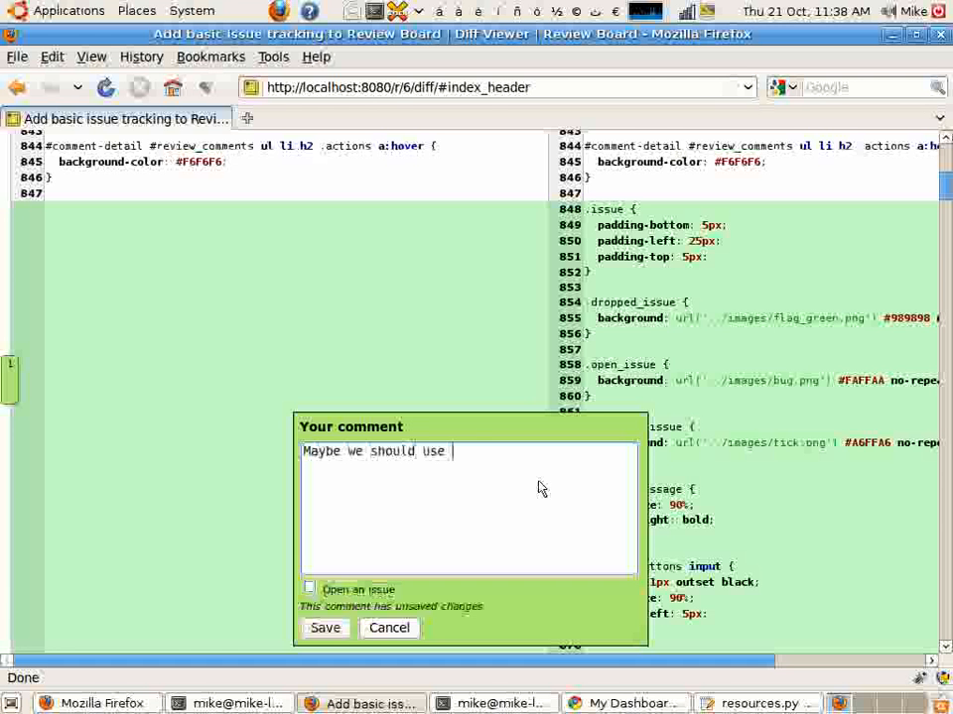
type("a different icon.")
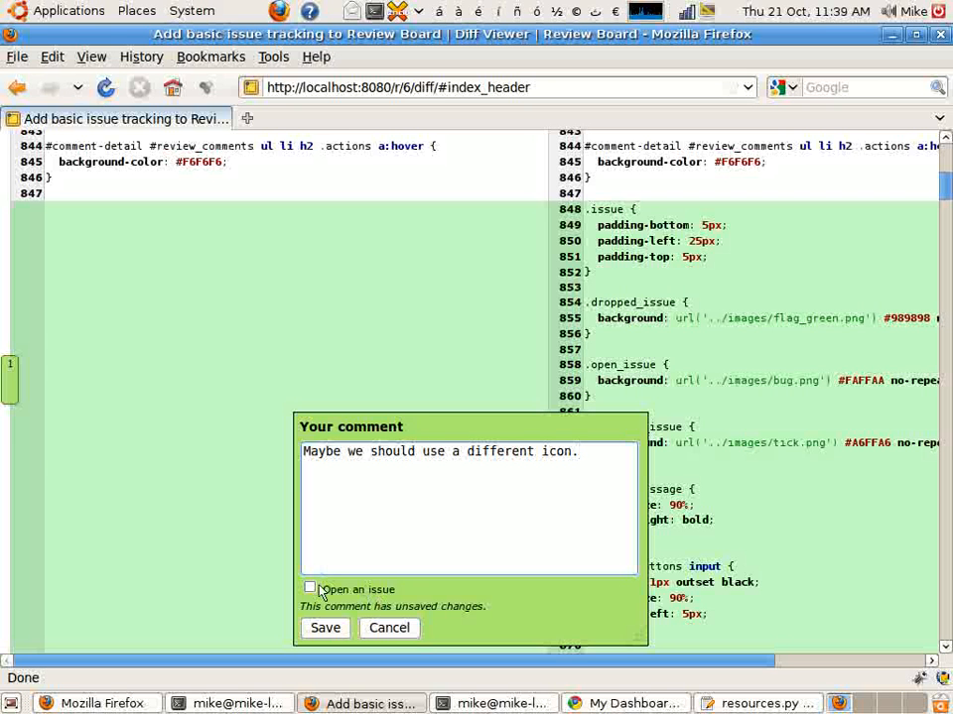
left_click(309, 588)
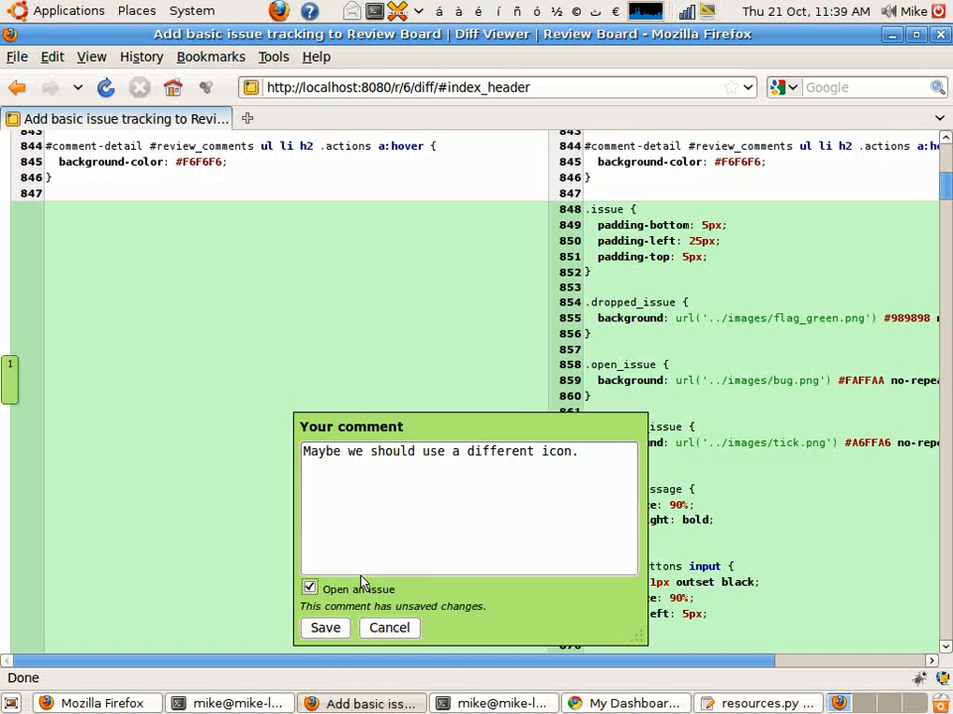
mouse_move(317, 608)
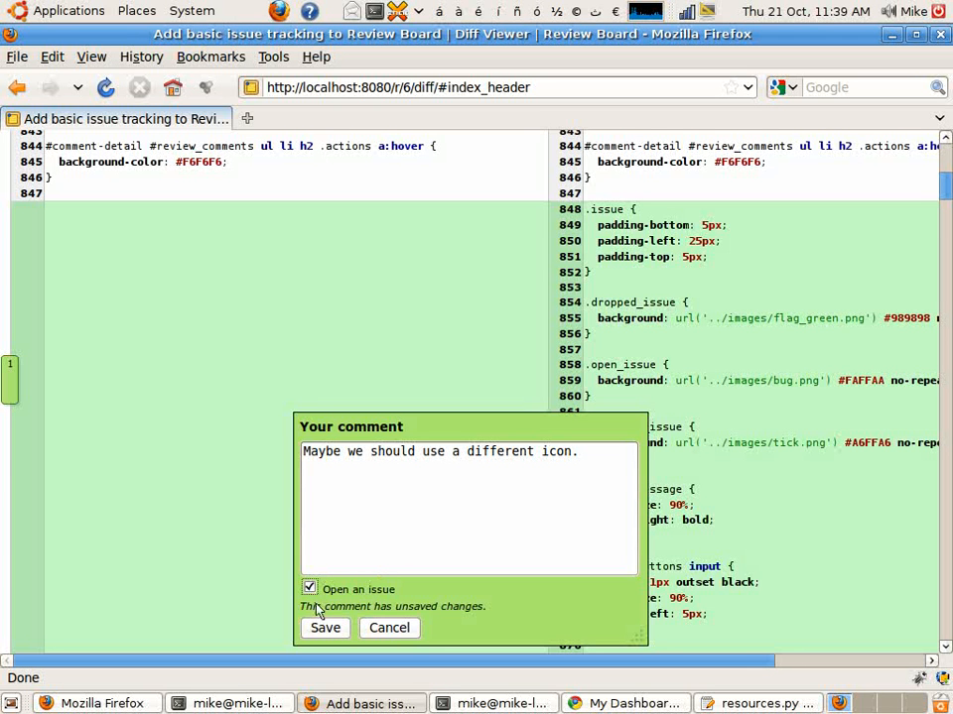
left_click(326, 627)
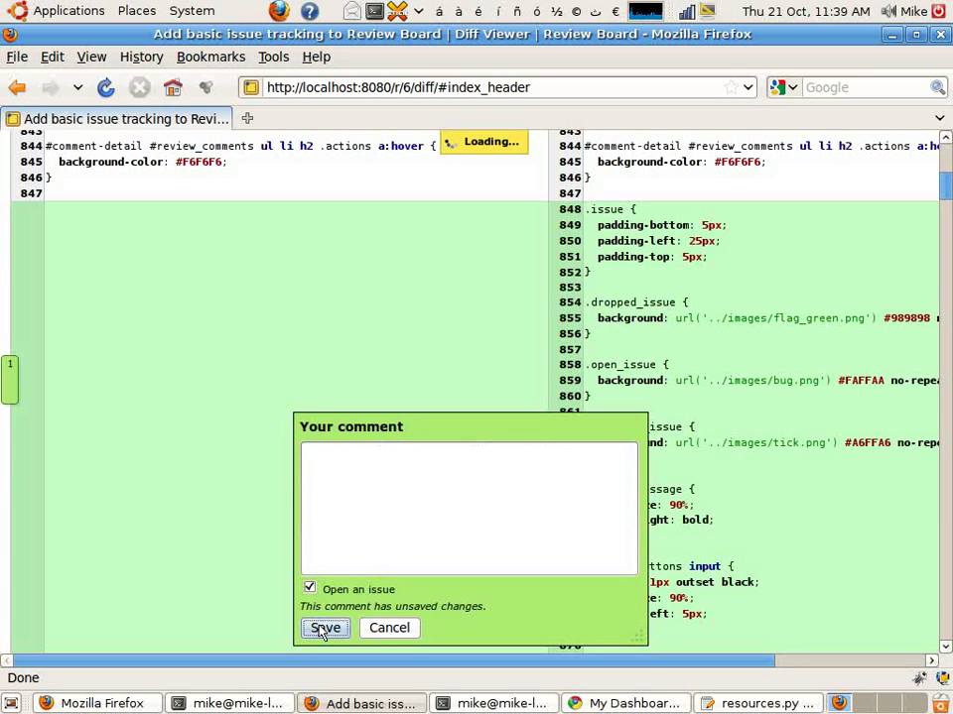
left_click(325, 627)
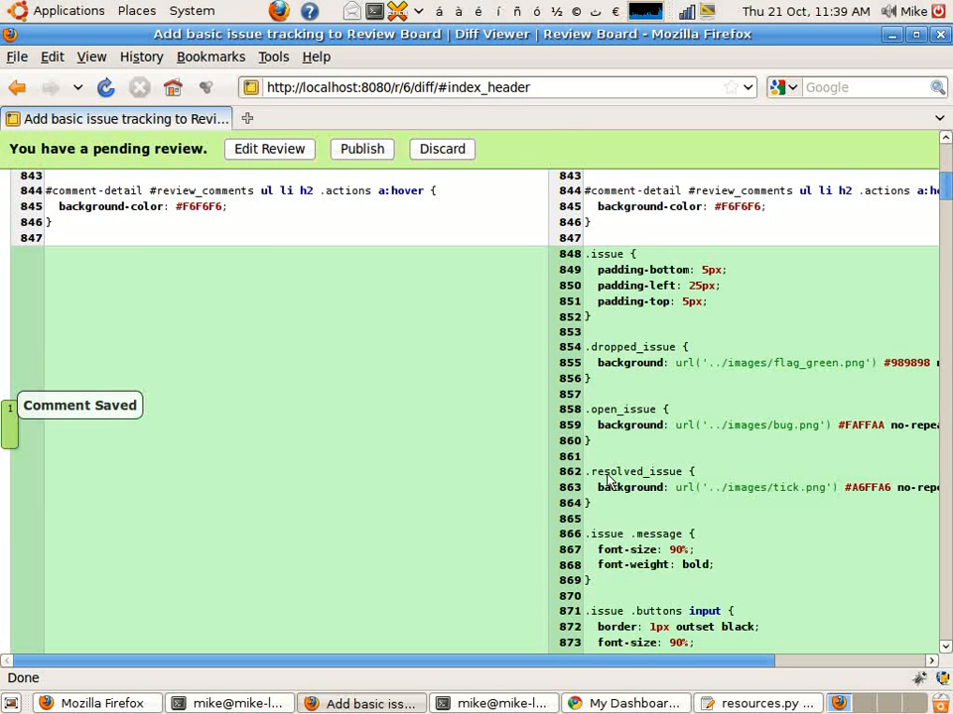
Step: Save "Maybe we should do something else." as an open-issue comment on datastore.js
scroll("down", 3)
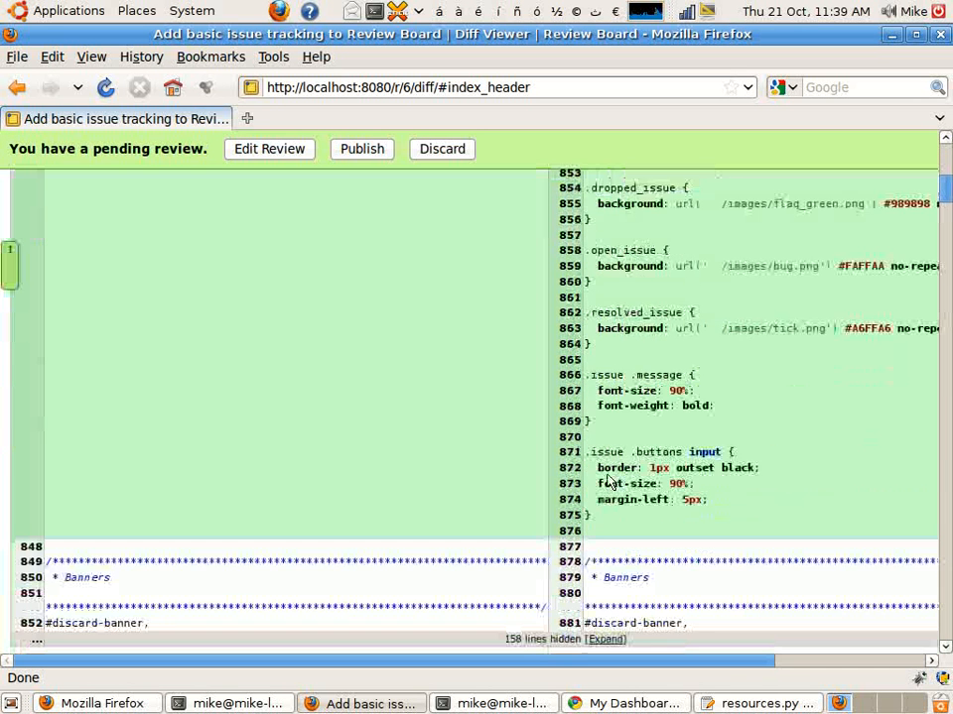
scroll("up", 3)
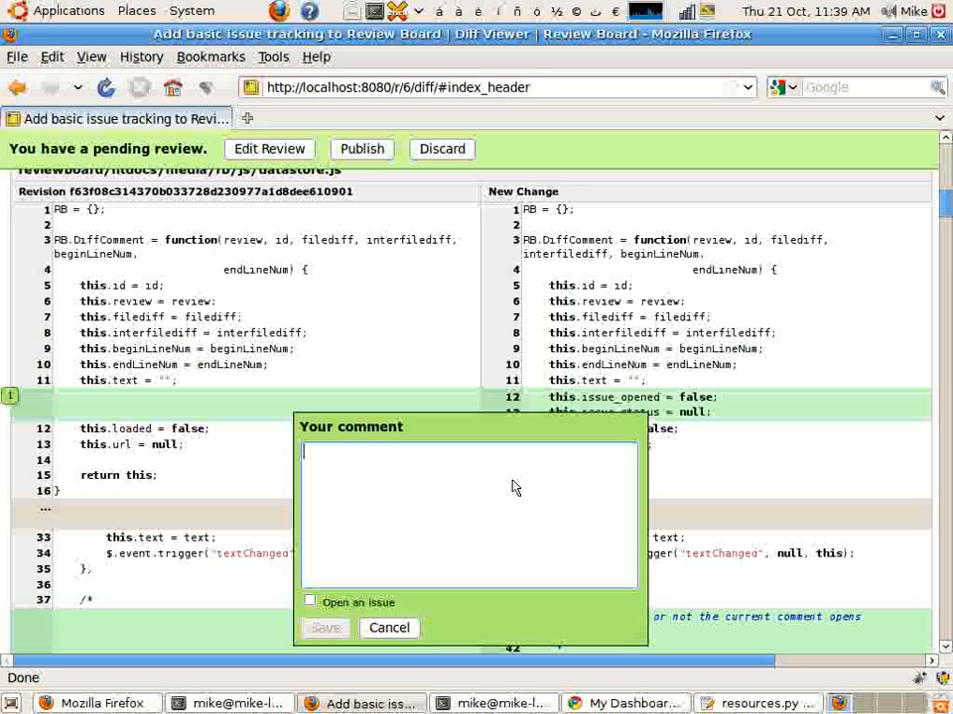
type("Maybe we sho")
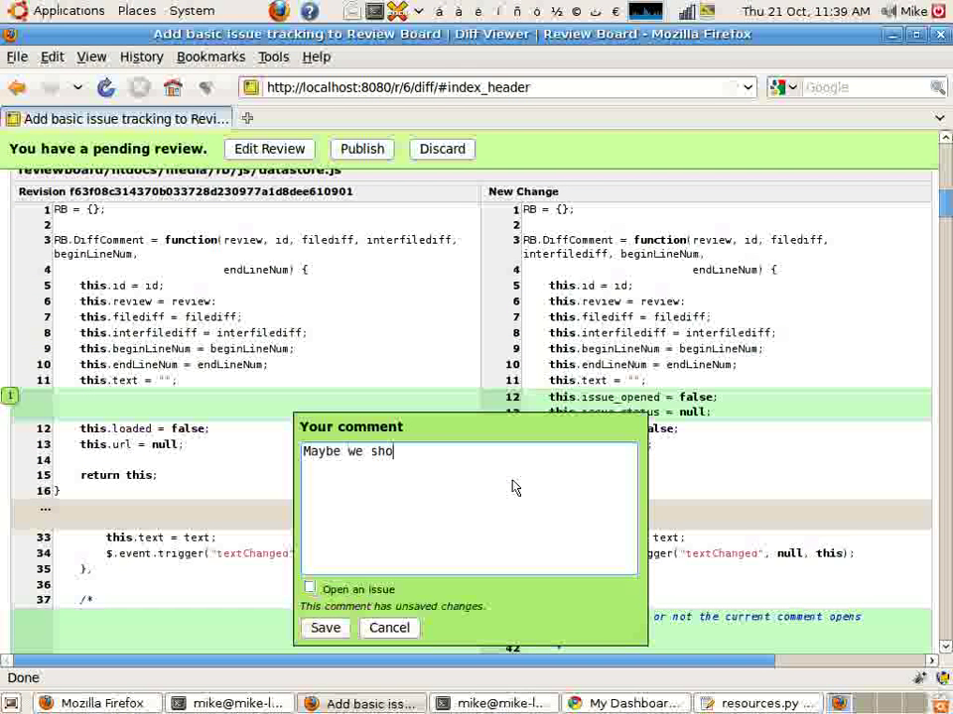
type("uld do smoething else.")
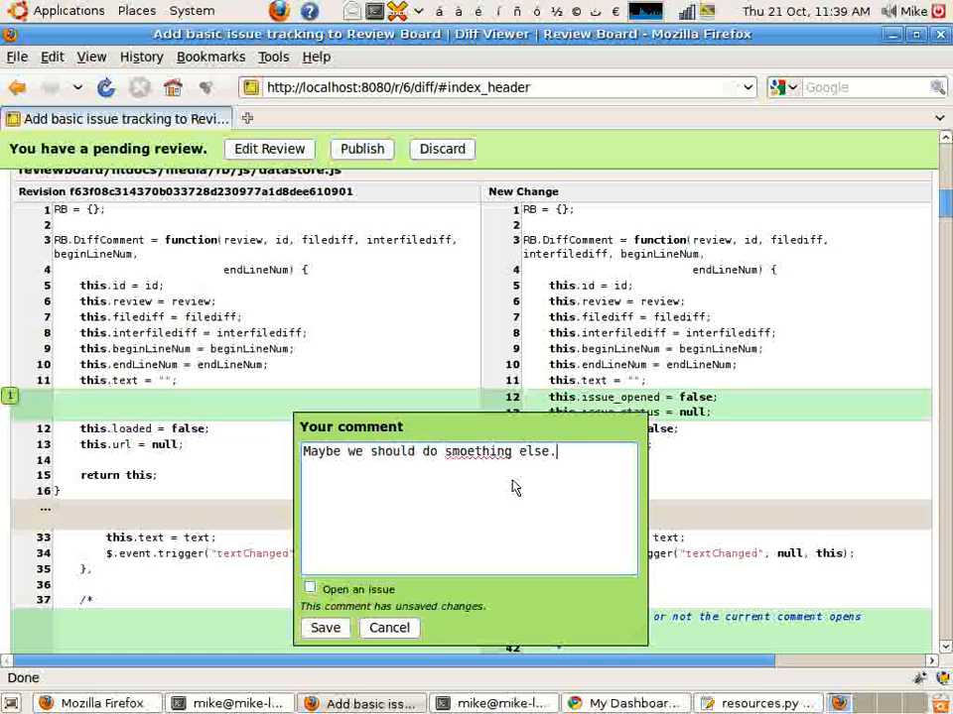
type("omething")
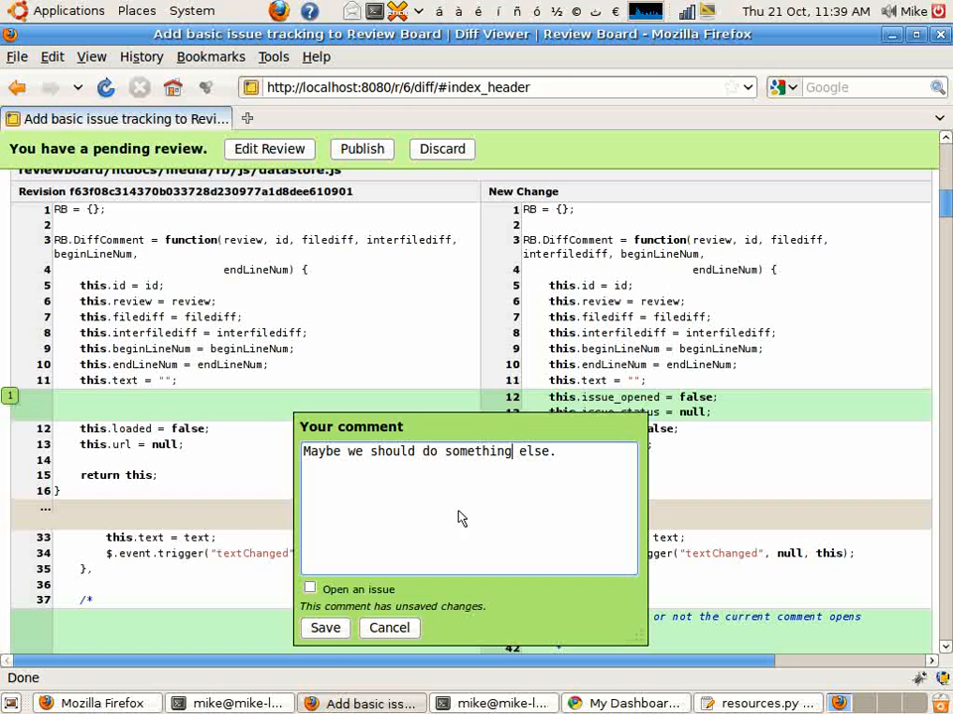
left_click(309, 587)
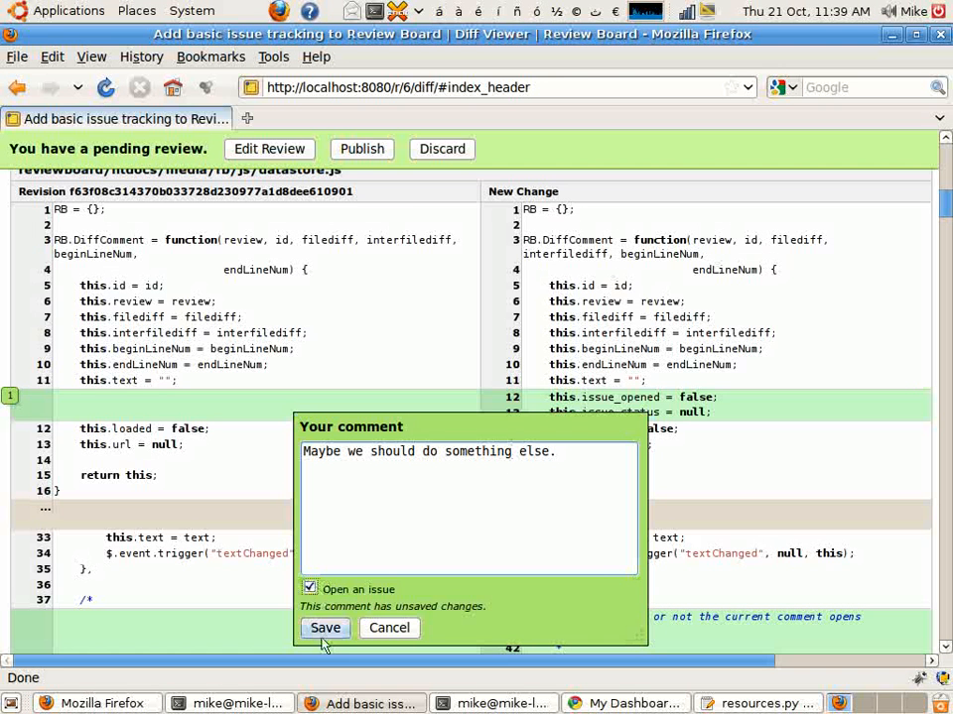
left_click(326, 627)
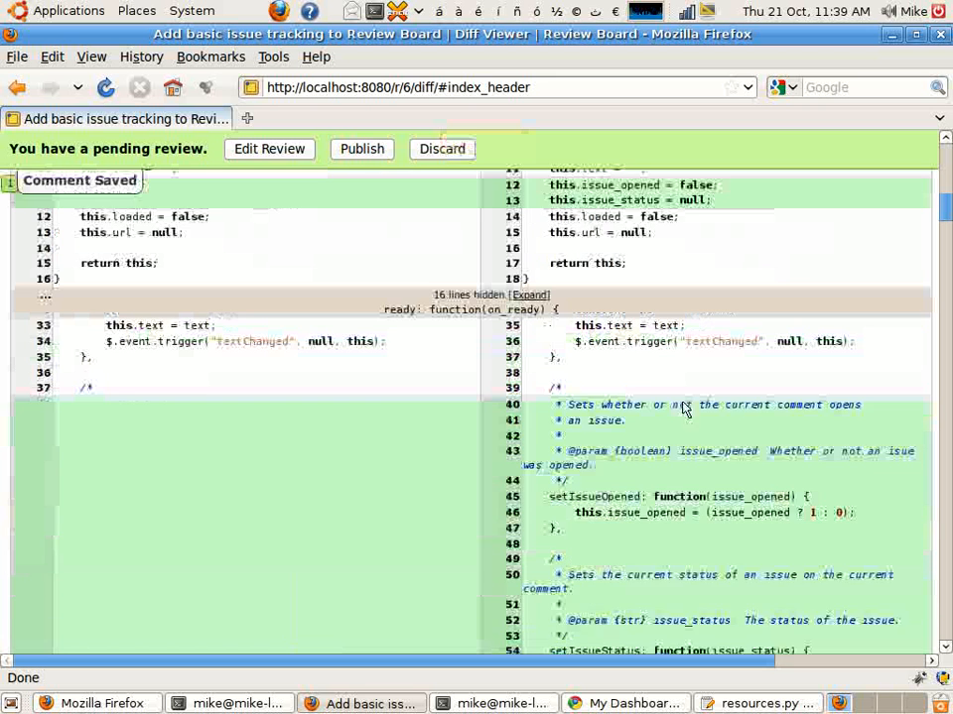
Step: Save "Lets open an issue." as an open-issue comment near line 43 of datastore.js
scroll("down", 3)
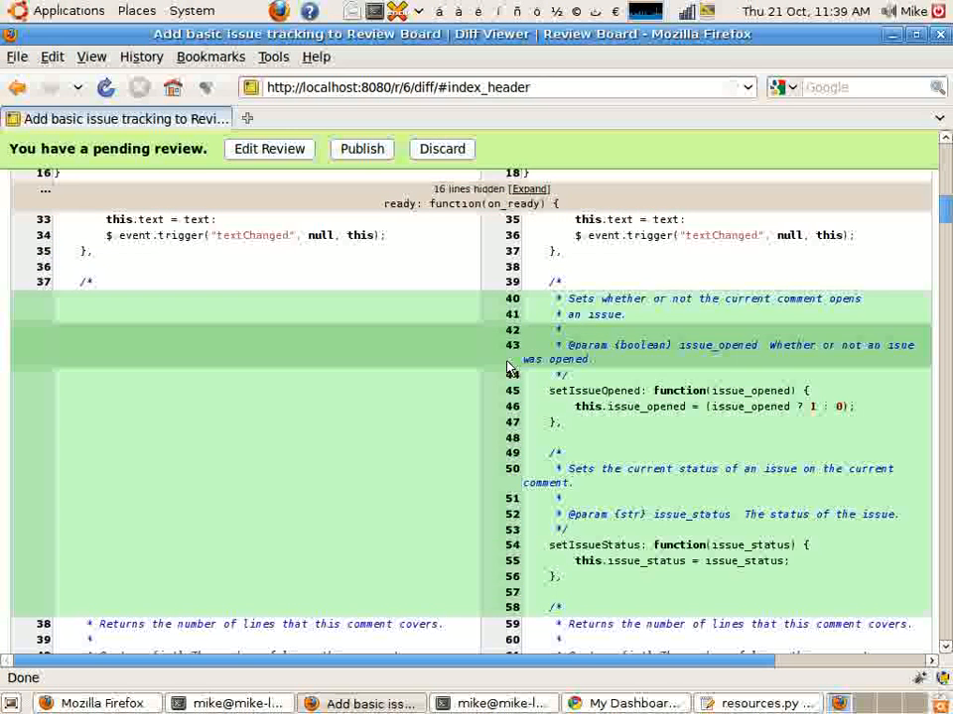
left_click(10, 346)
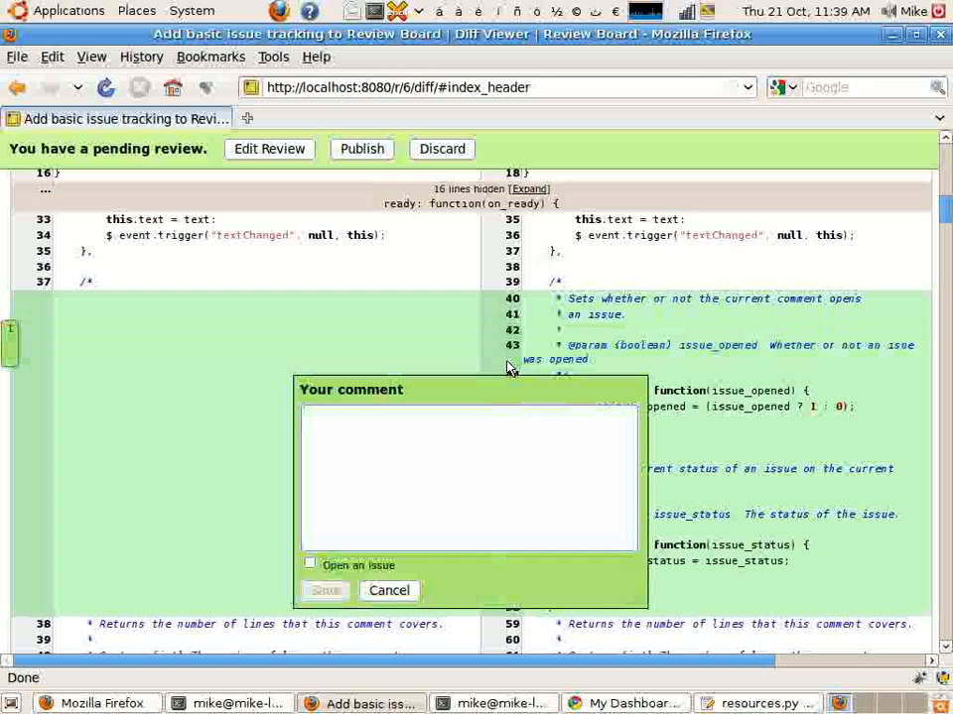
type("Lets")
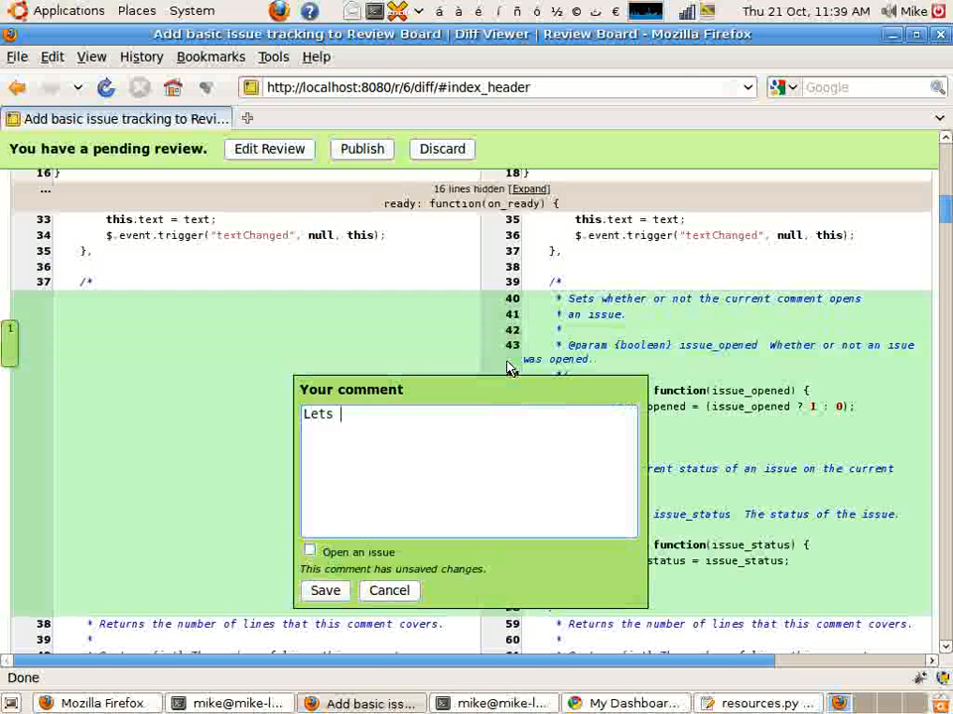
type("open an issue.")
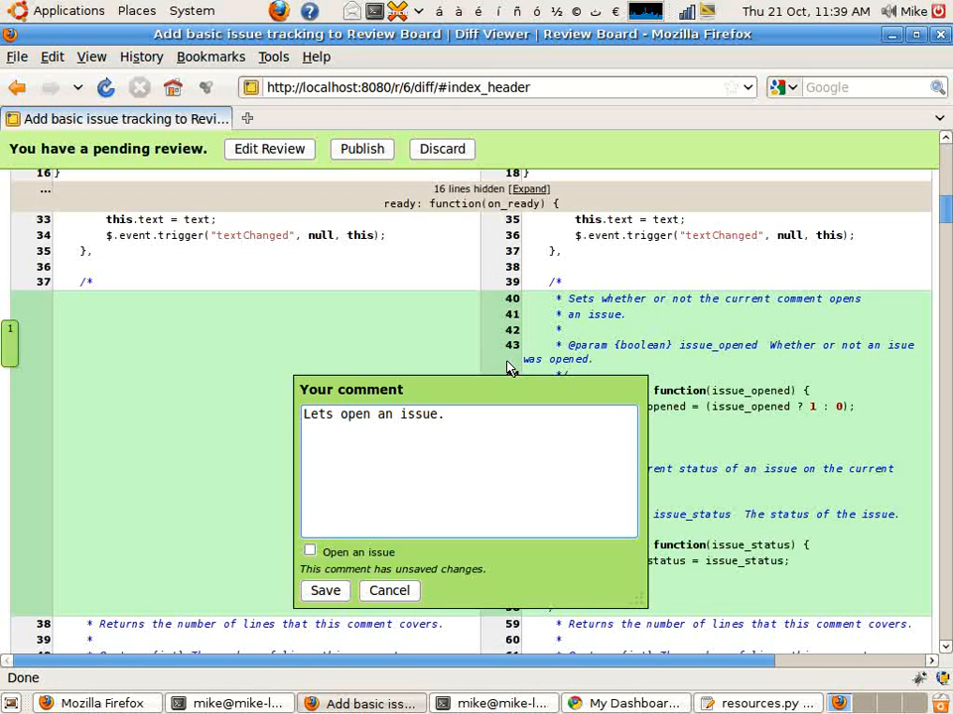
left_click(310, 552)
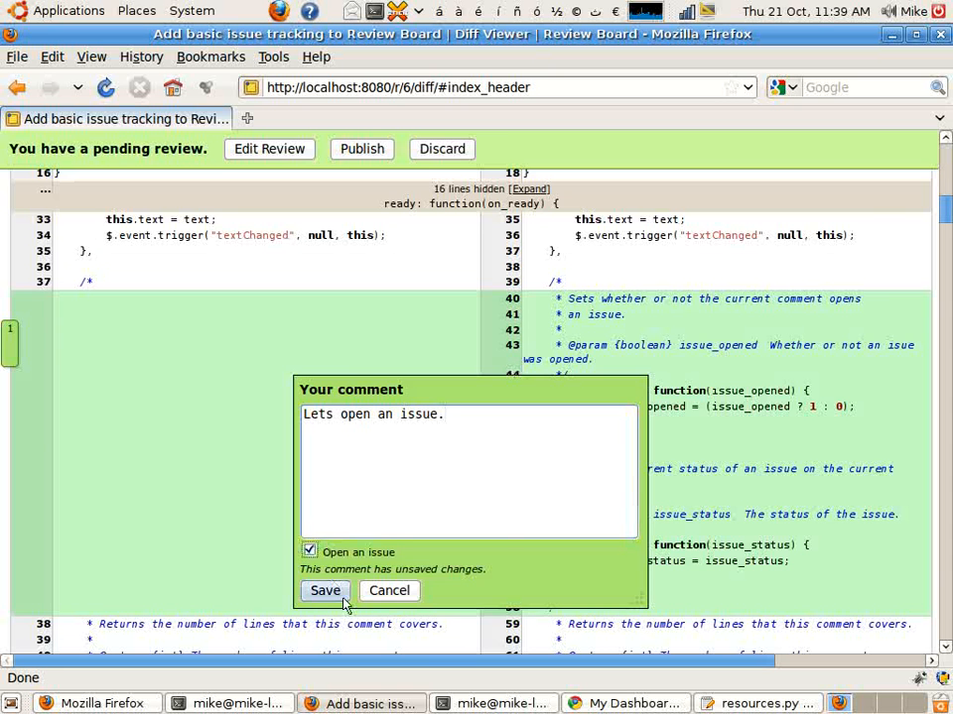
left_click(326, 592)
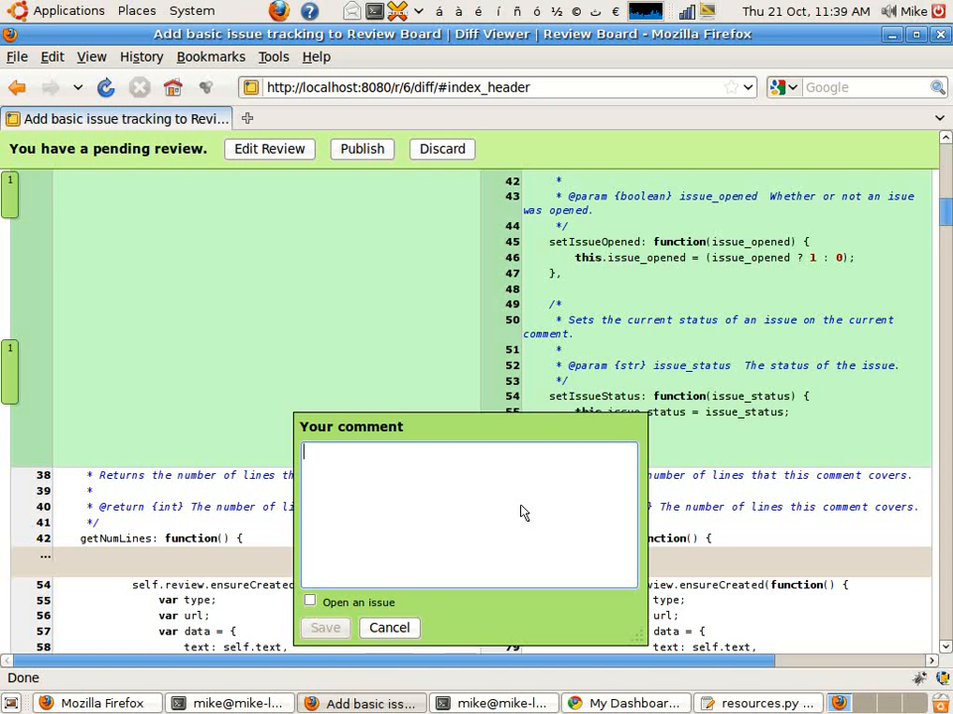
Step: Save "Lets start a discussion about this." on datastore.js without opening an issue
type("Lets")
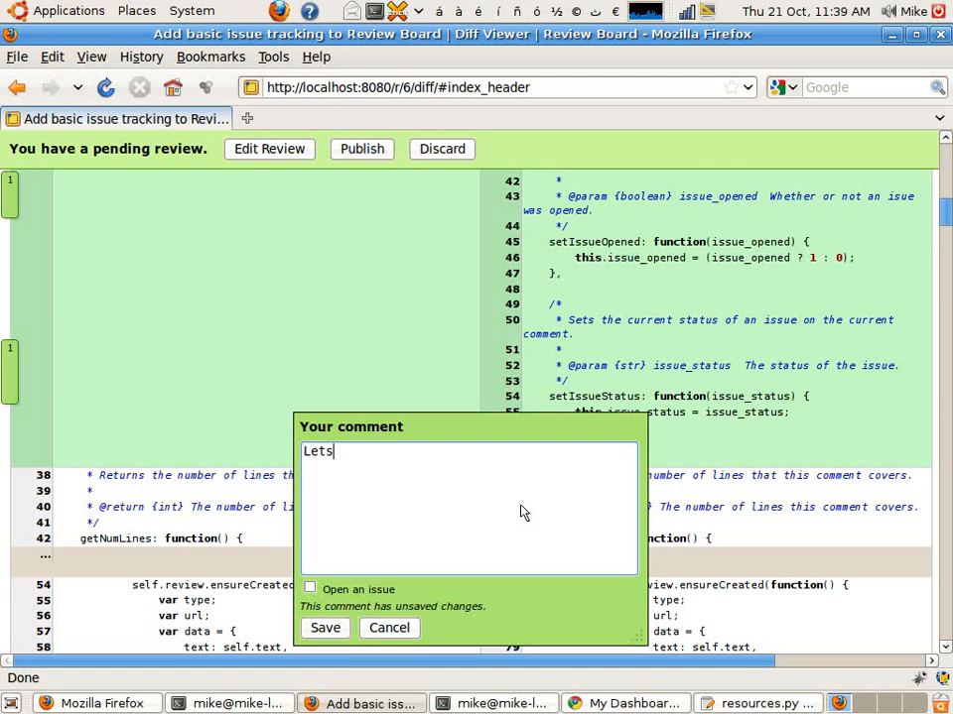
type("start abo")
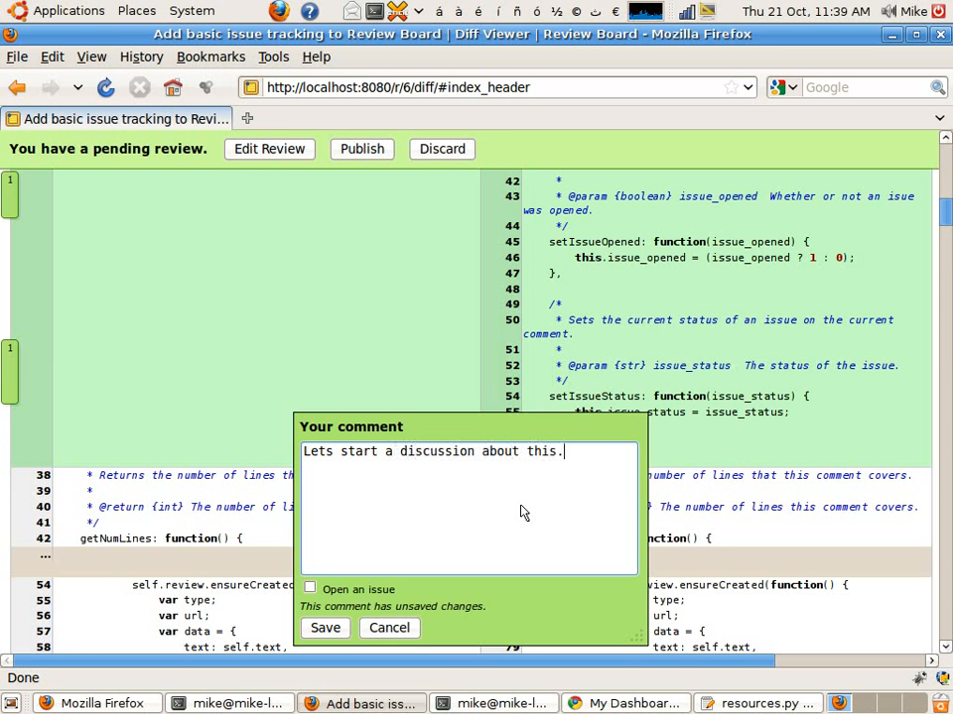
left_click(326, 627)
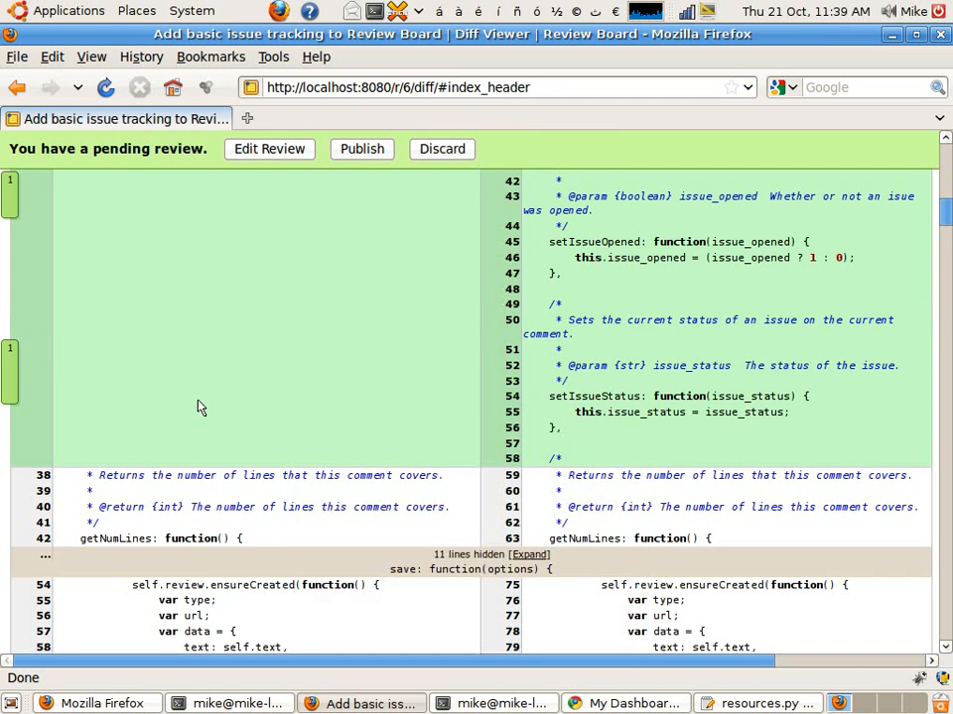
scroll("up", 3)
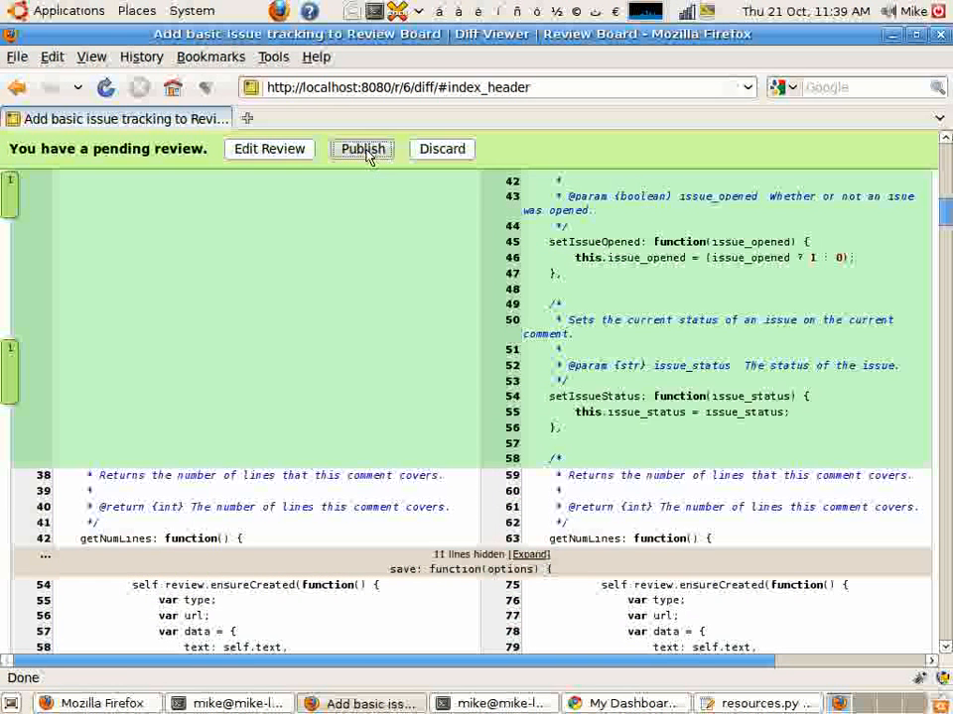
Step: Publish the pending review and look over its four comments on the request page
left_click(361, 149)
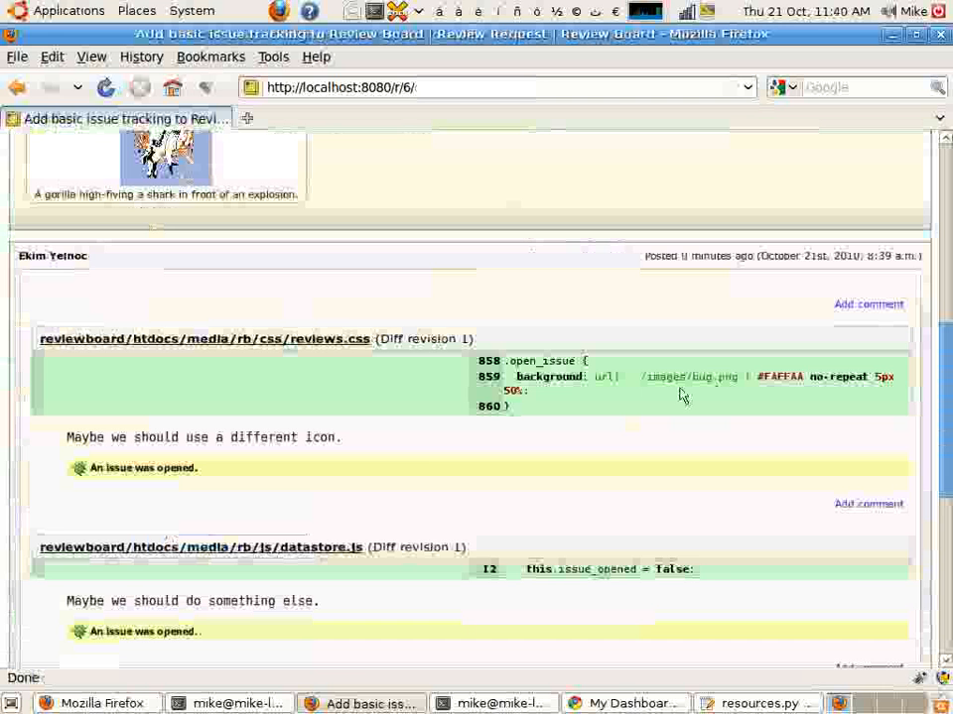
scroll("down", 3)
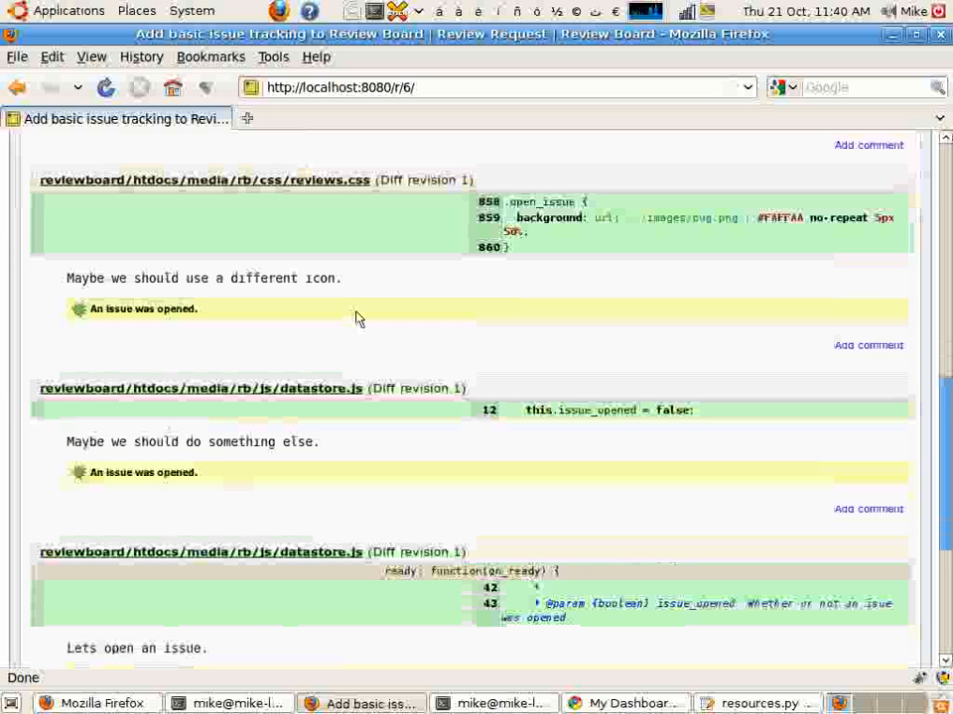
scroll("down", 3)
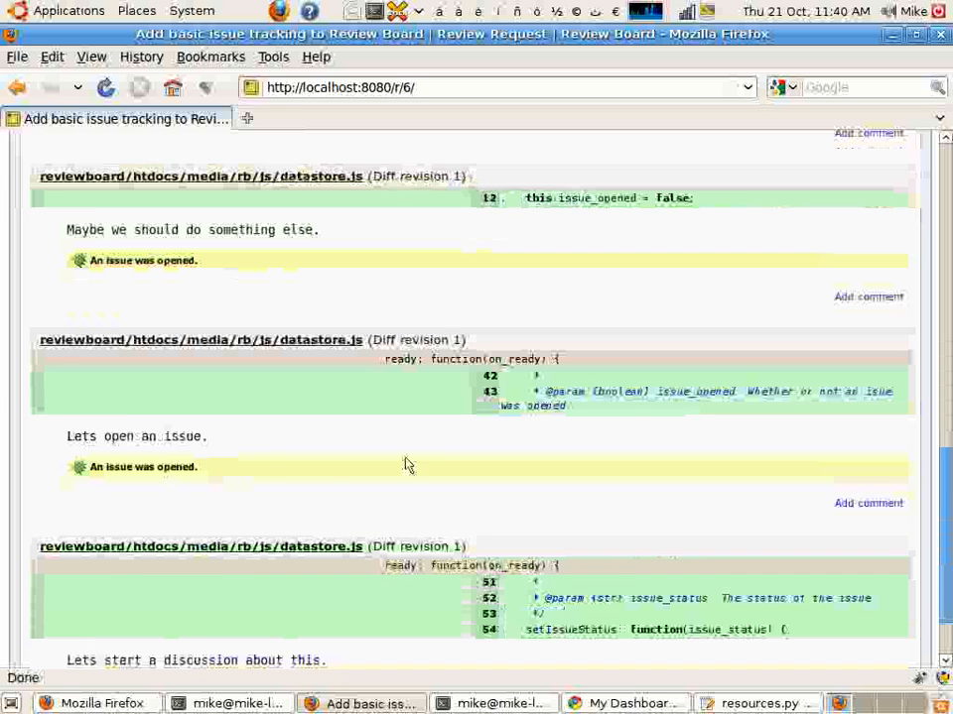
scroll("down", 3)
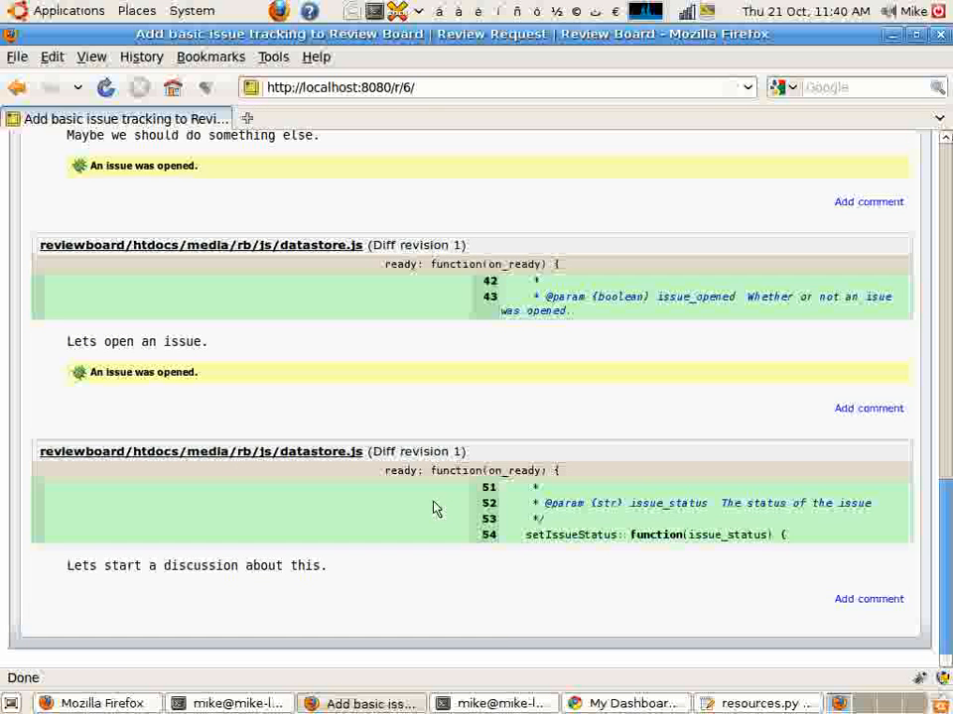
scroll("up", 3)
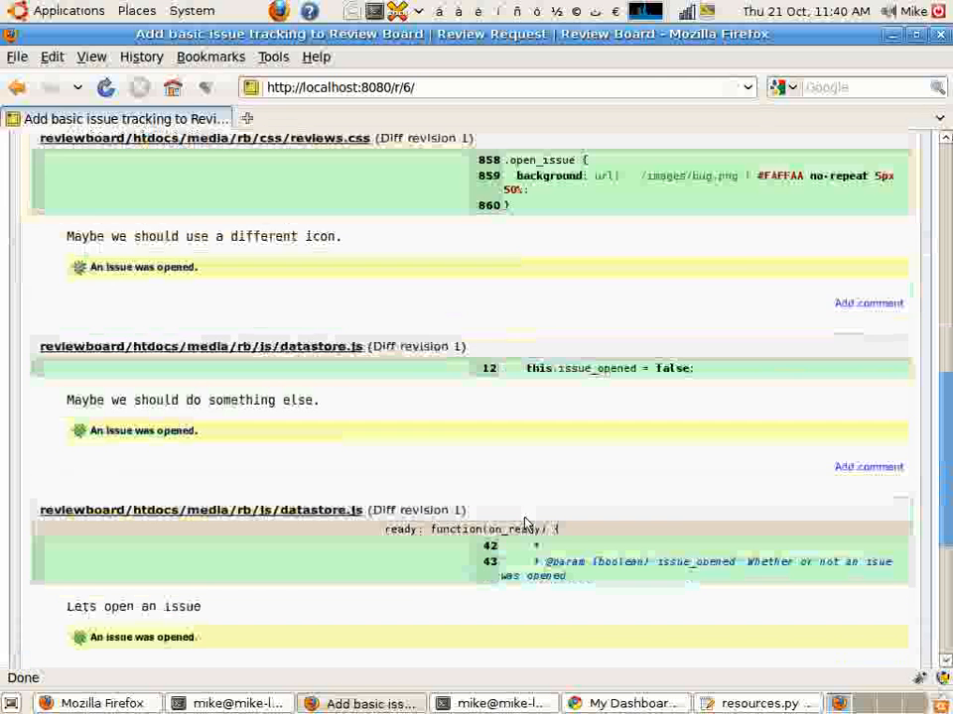
mouse_move(400, 290)
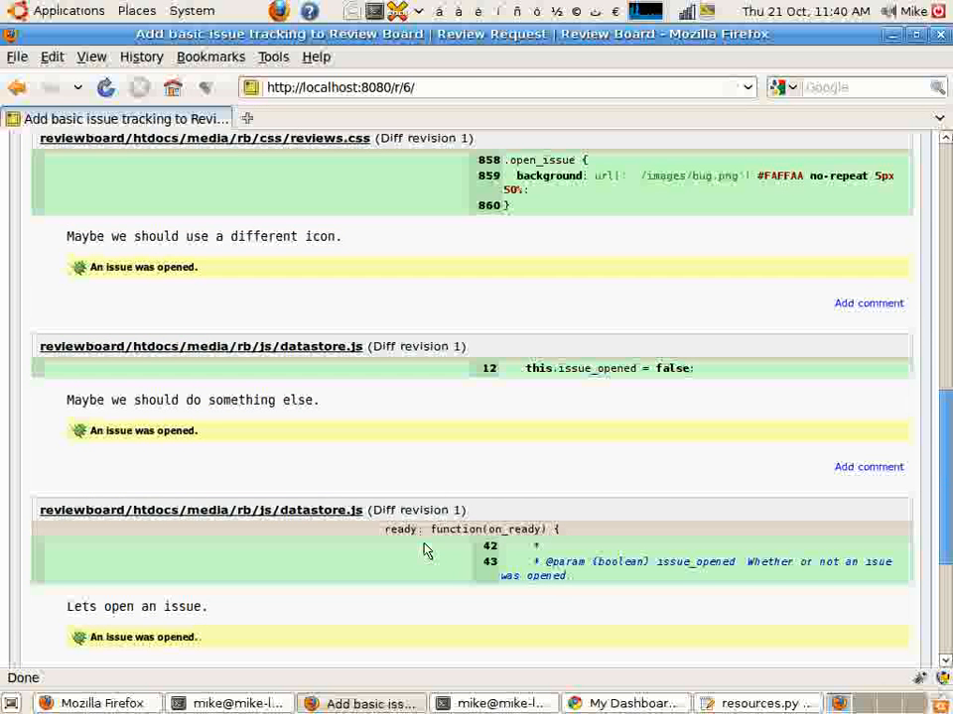
mouse_move(425, 540)
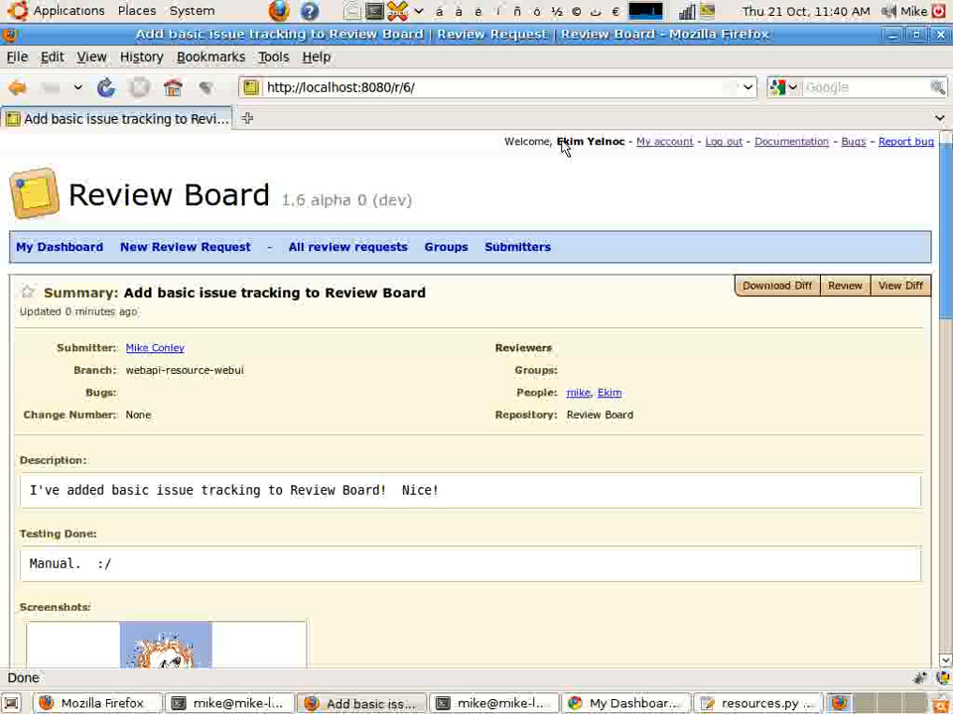
mouse_move(626, 274)
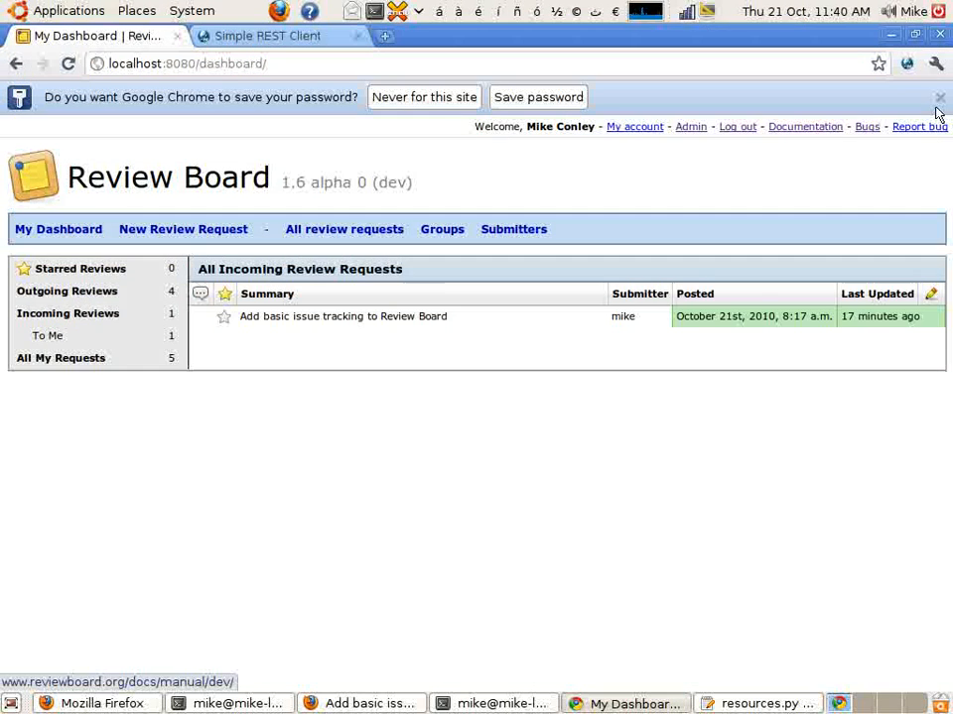
Step: Dismiss the save-password prompt and open the incoming review request as the submitter
left_click(937, 97)
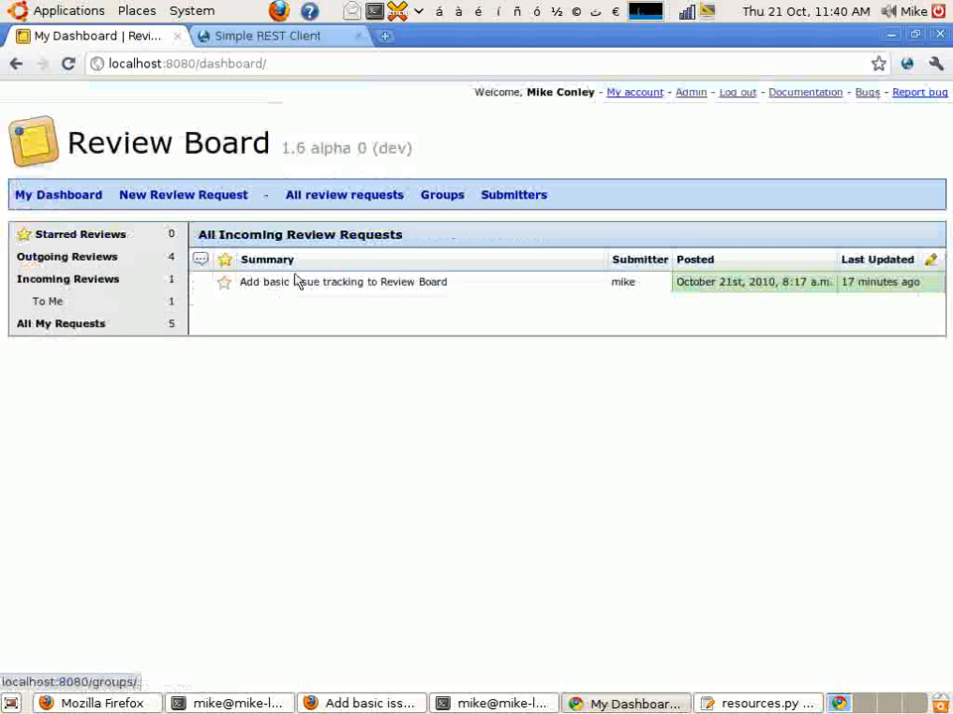
left_click(342, 282)
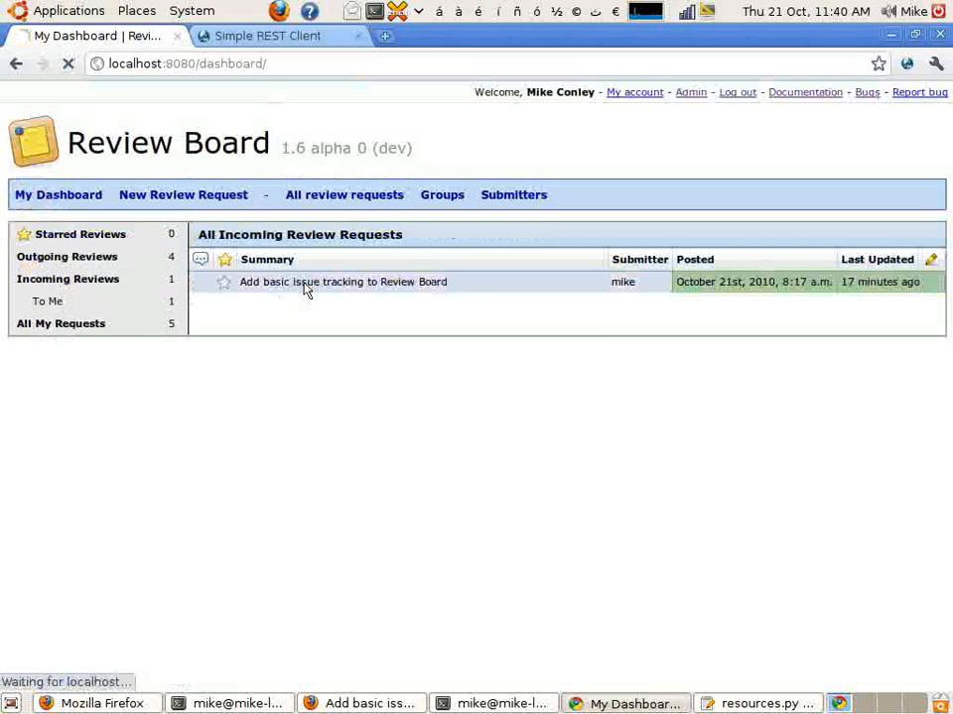
left_click(341, 282)
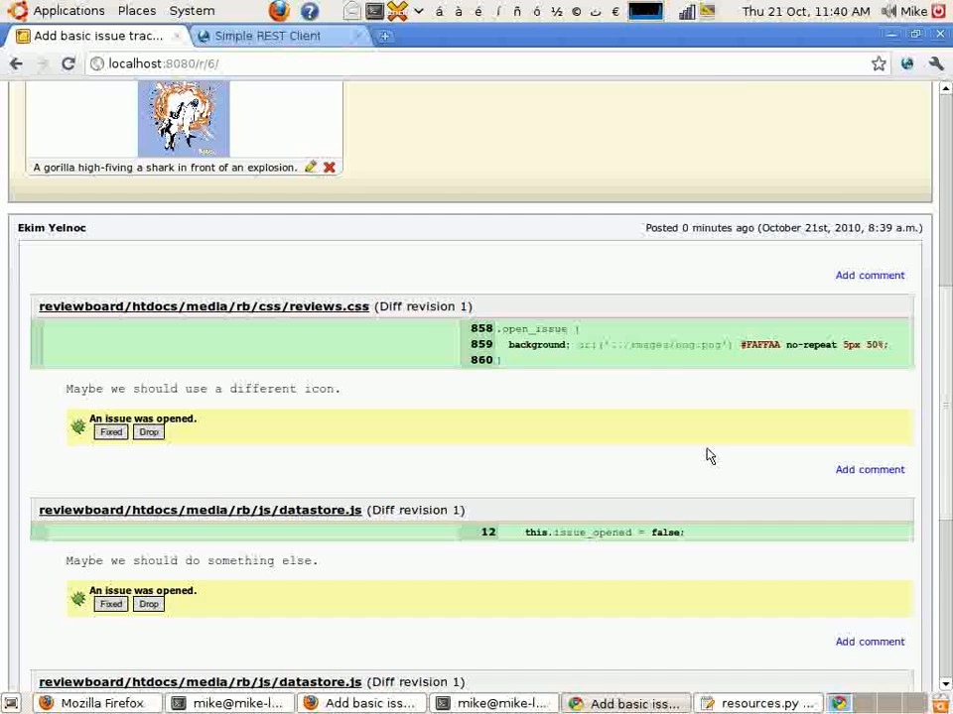
Step: Mark the reviews.css different-icon issue as Fixed
scroll("up", 3)
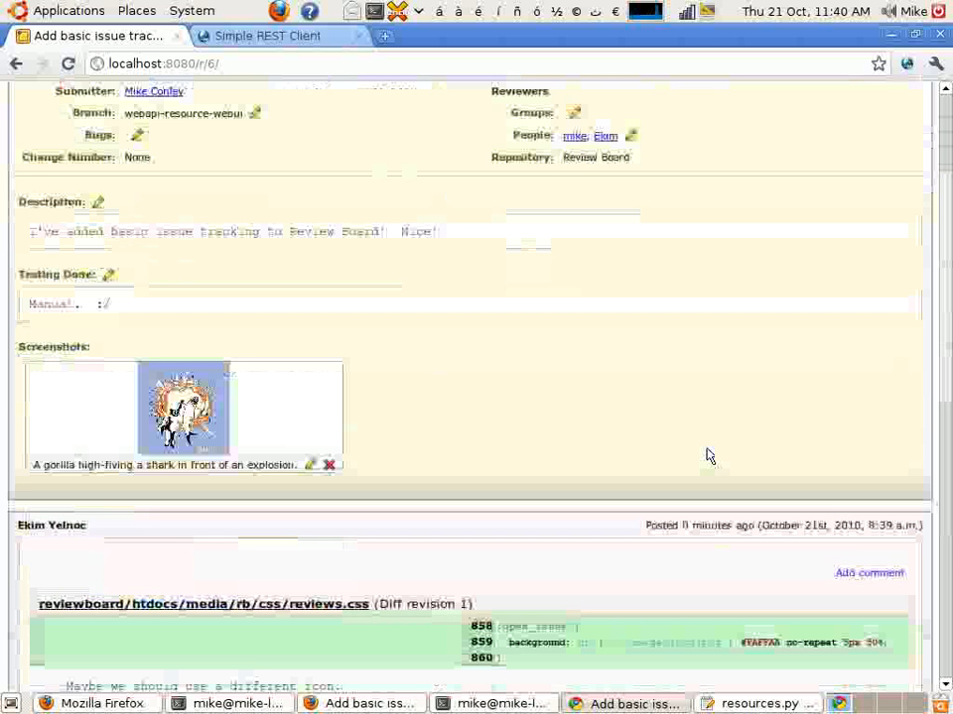
scroll("down", 3)
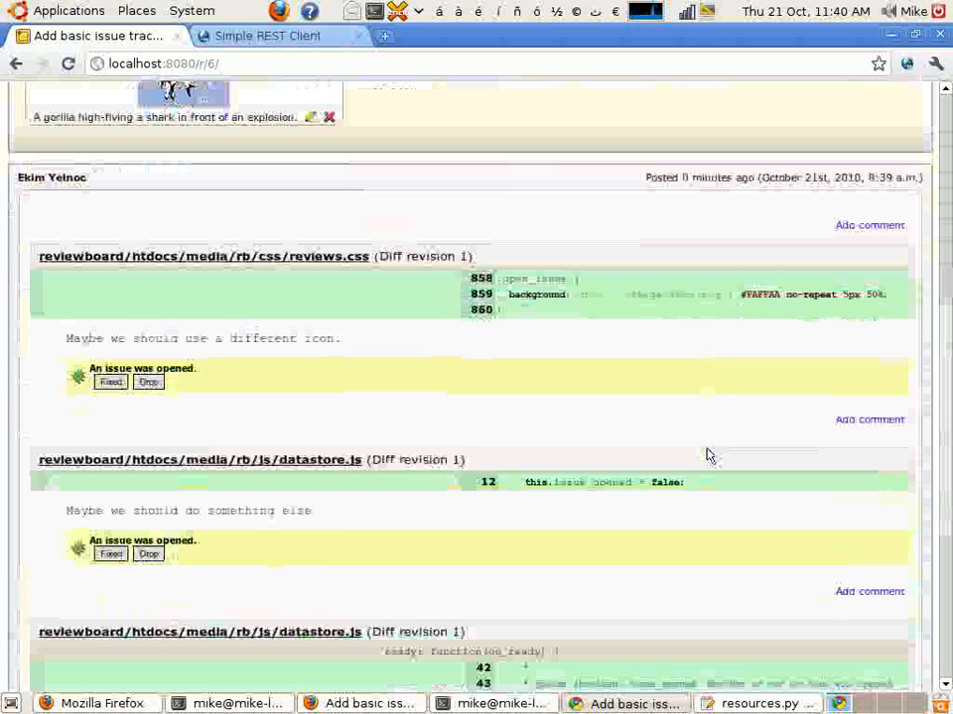
mouse_move(155, 205)
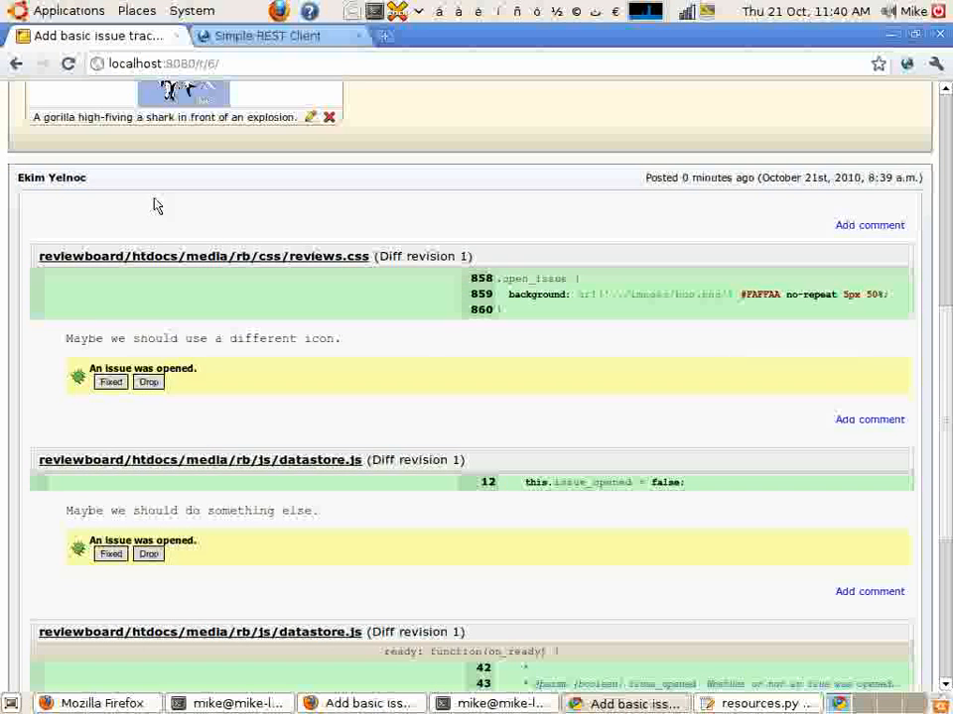
mouse_move(502, 409)
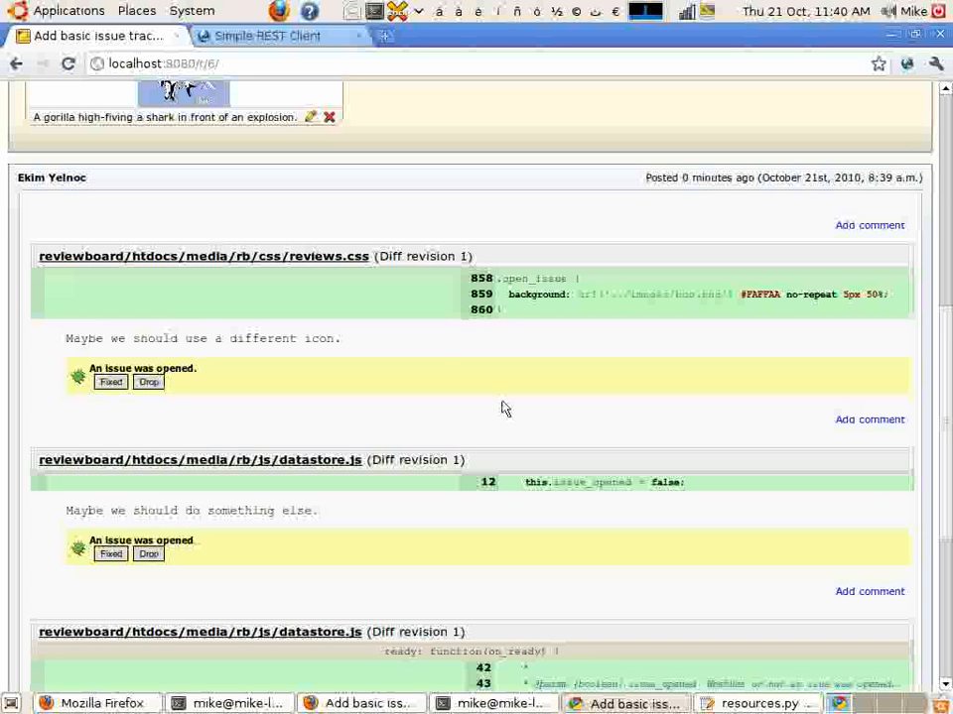
scroll("down", 3)
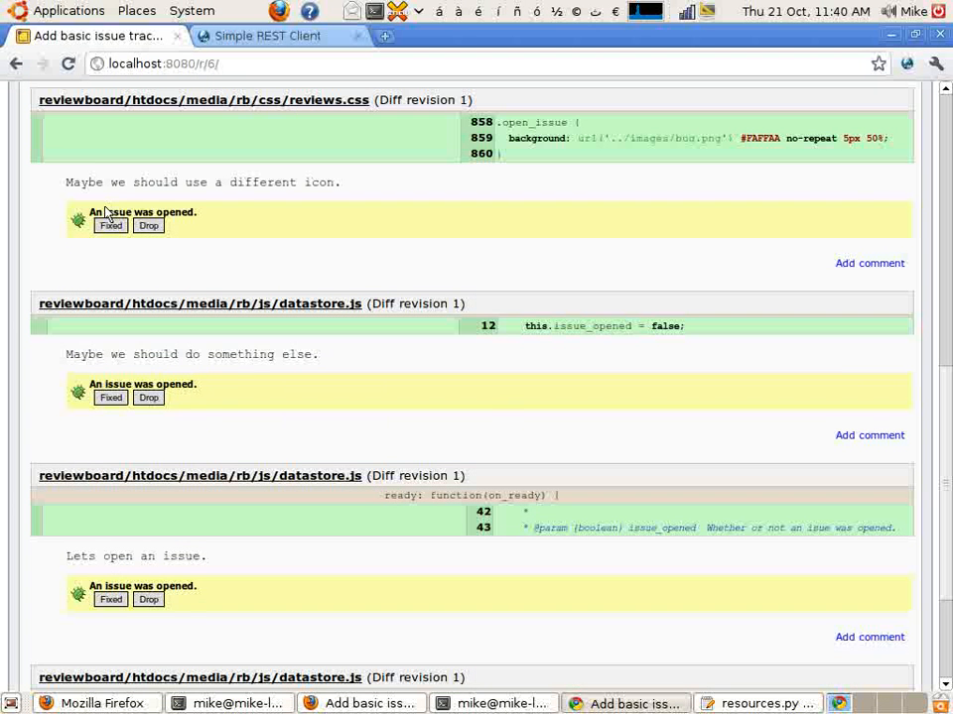
mouse_move(113, 244)
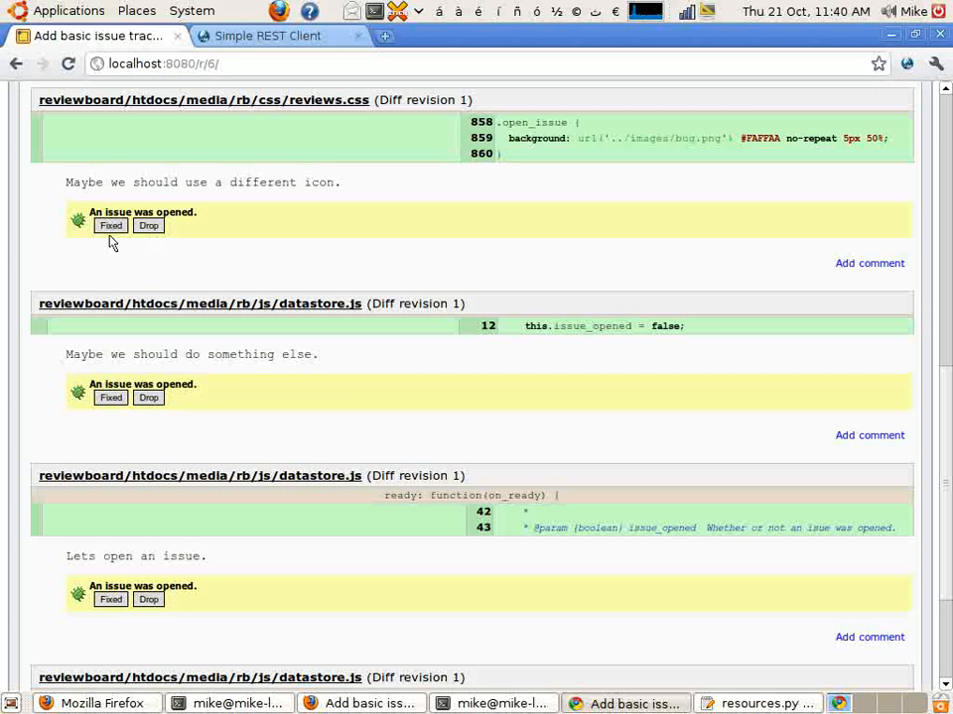
mouse_move(107, 290)
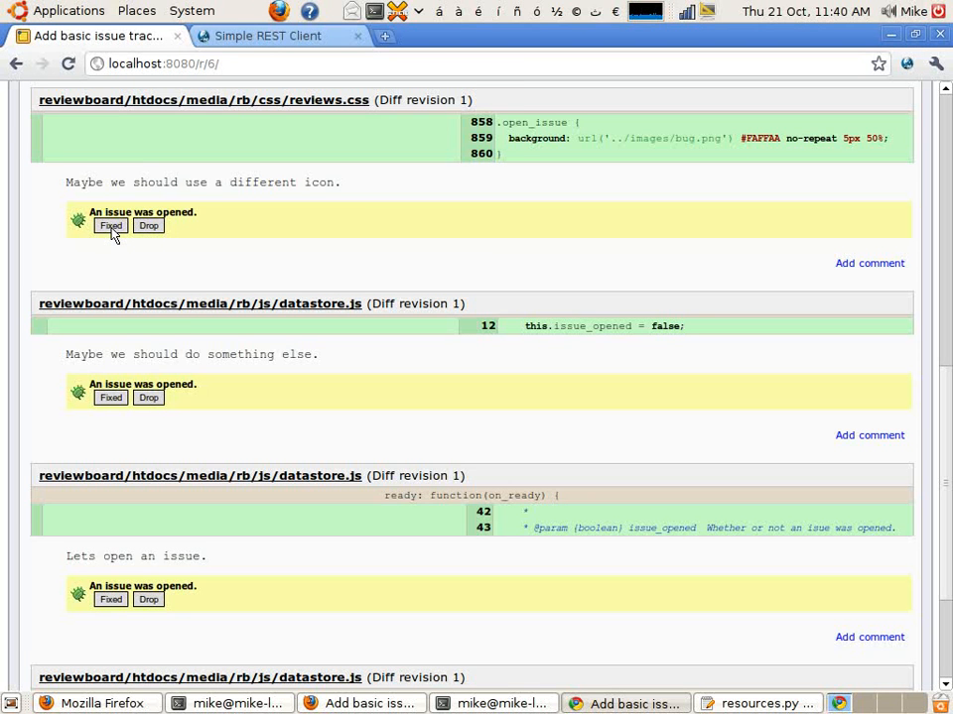
left_click(111, 226)
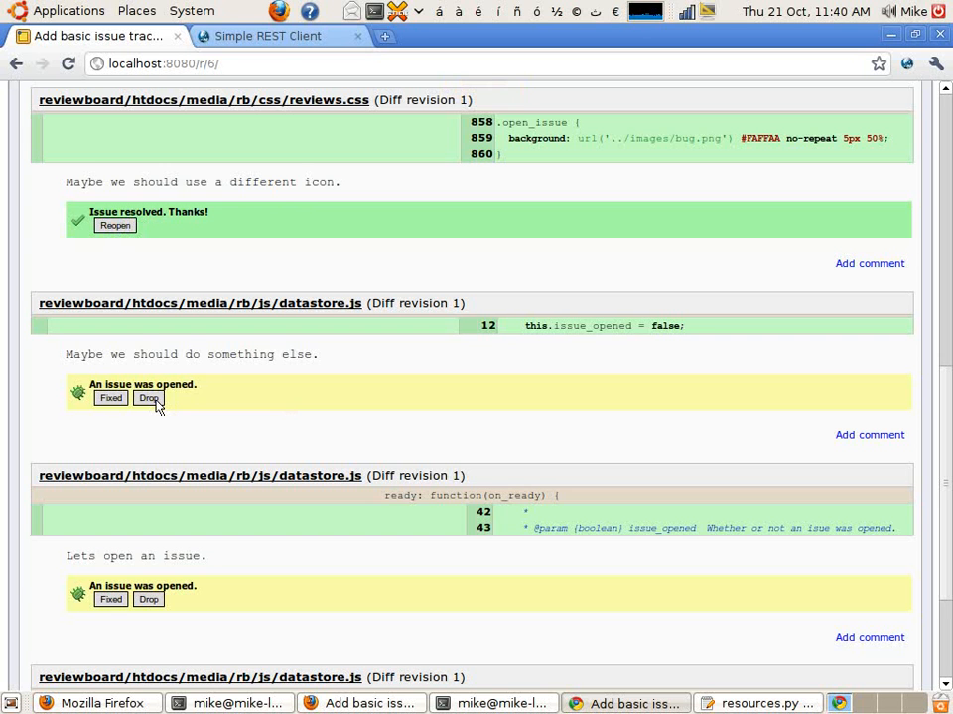
Step: Drop the different-icon issue and resolve both datastore.js issues, then reload the request
left_click(147, 397)
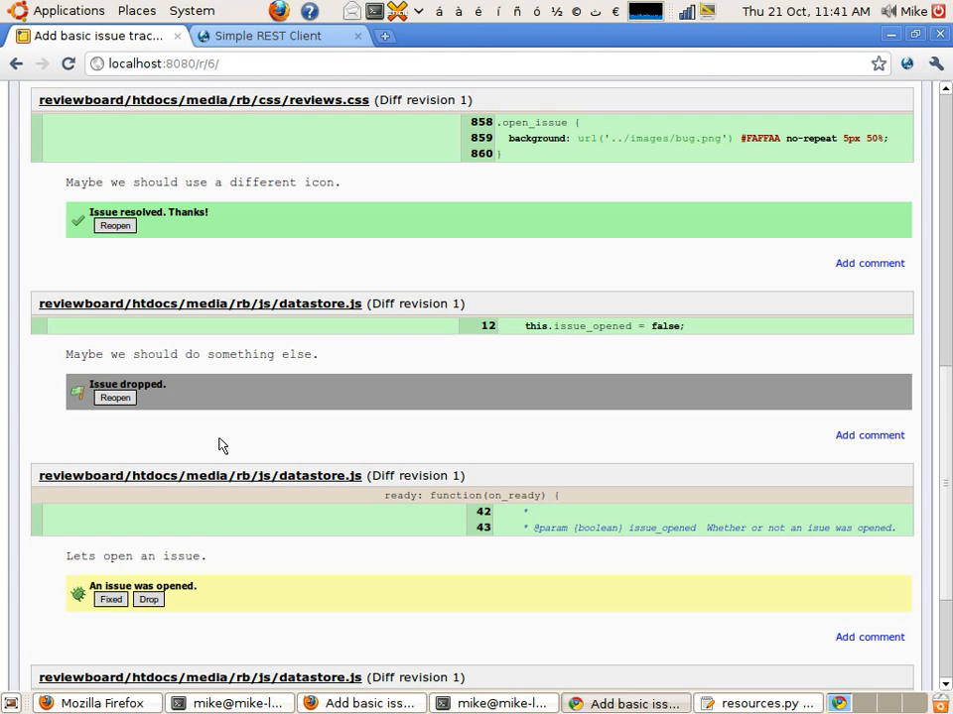
mouse_move(135, 563)
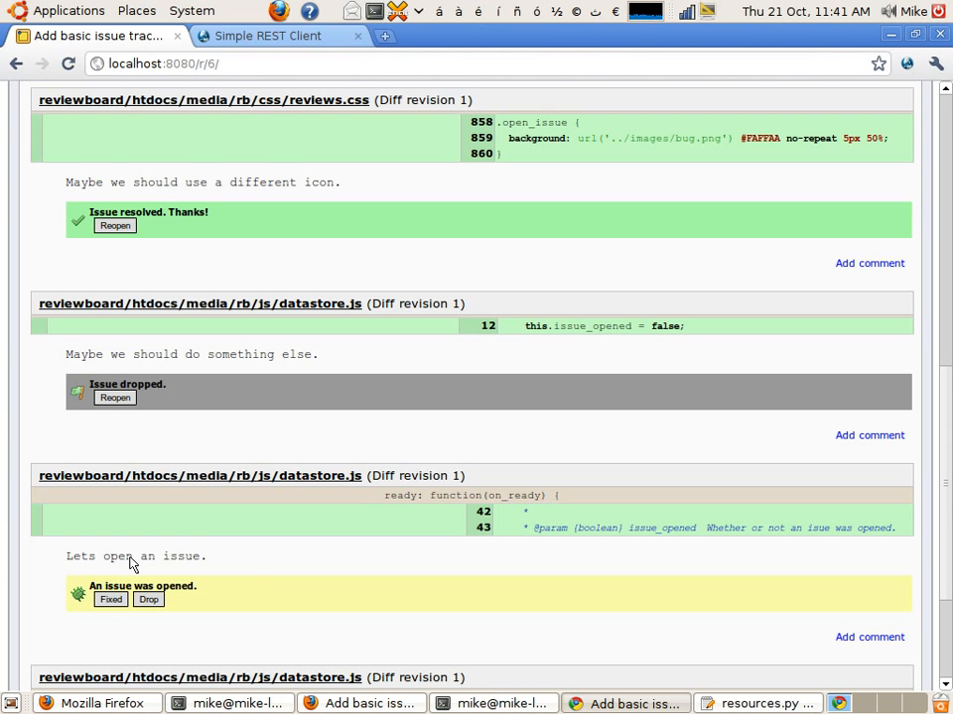
left_click(111, 599)
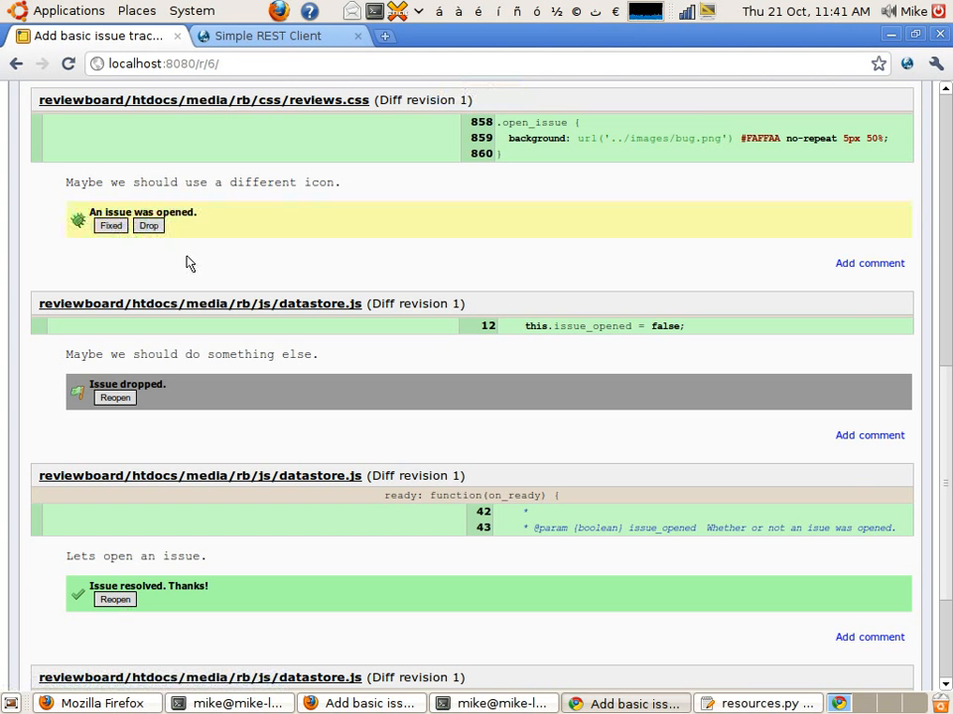
scroll("up", 3)
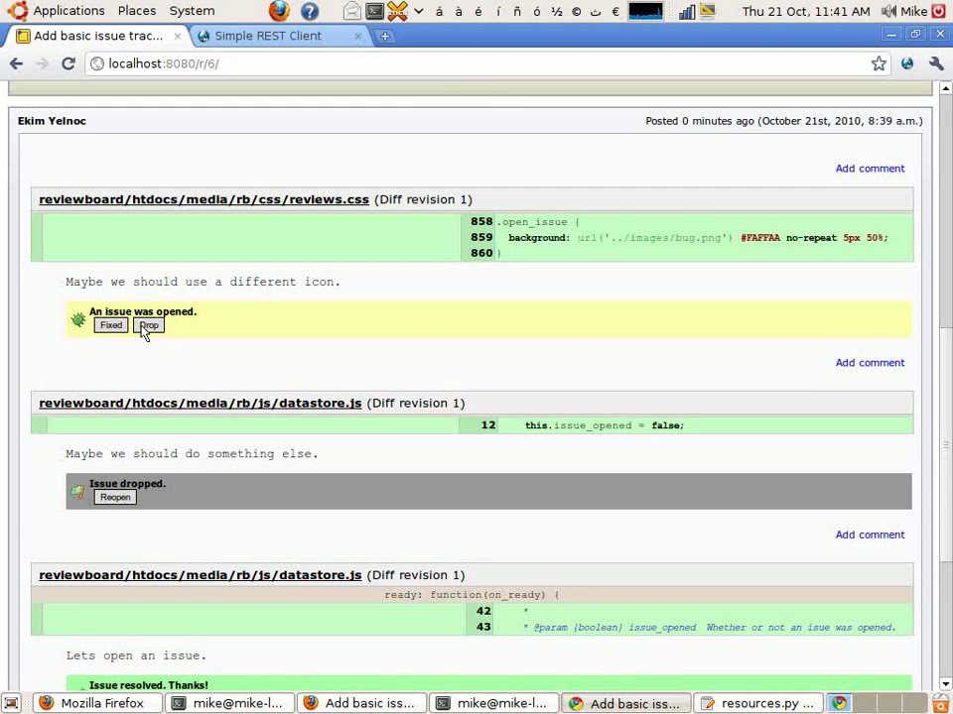
left_click(149, 326)
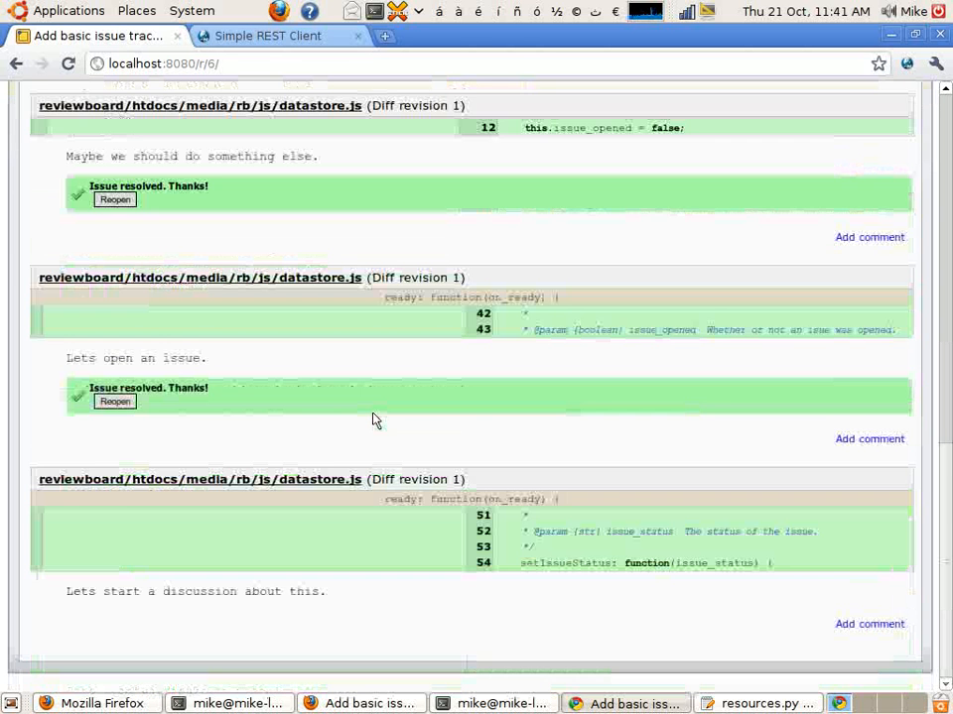
scroll("up", 3)
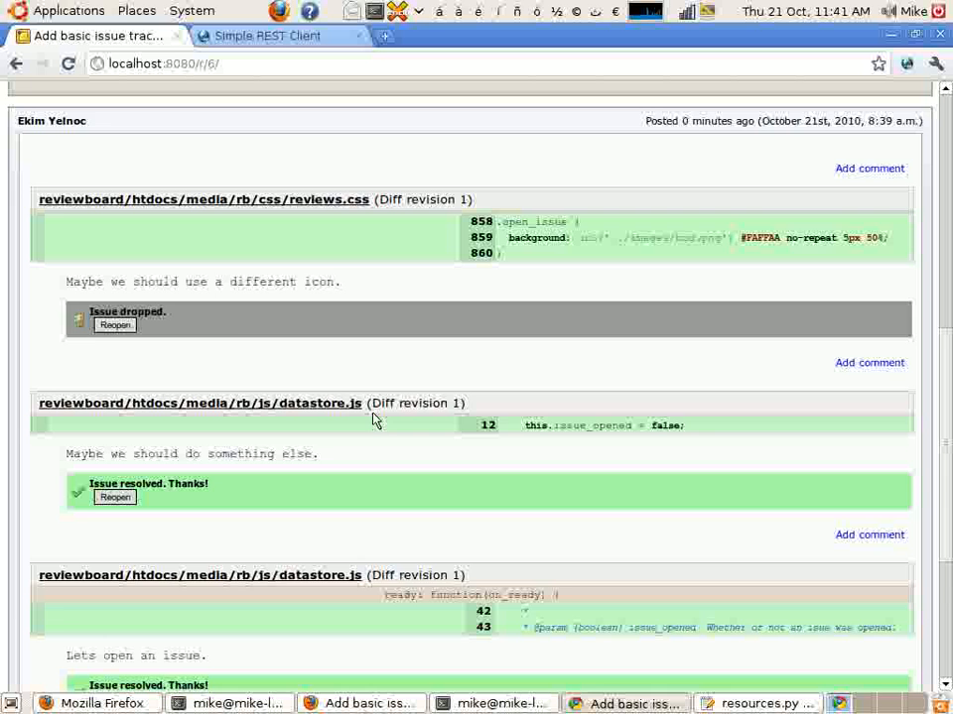
scroll("down", 3)
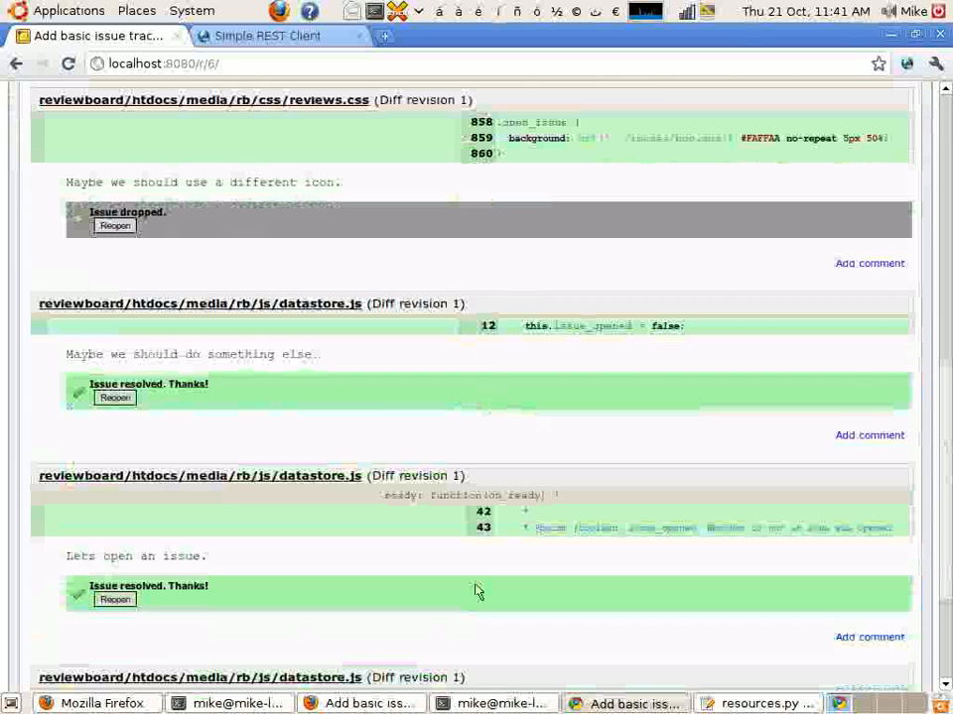
scroll("down", 3)
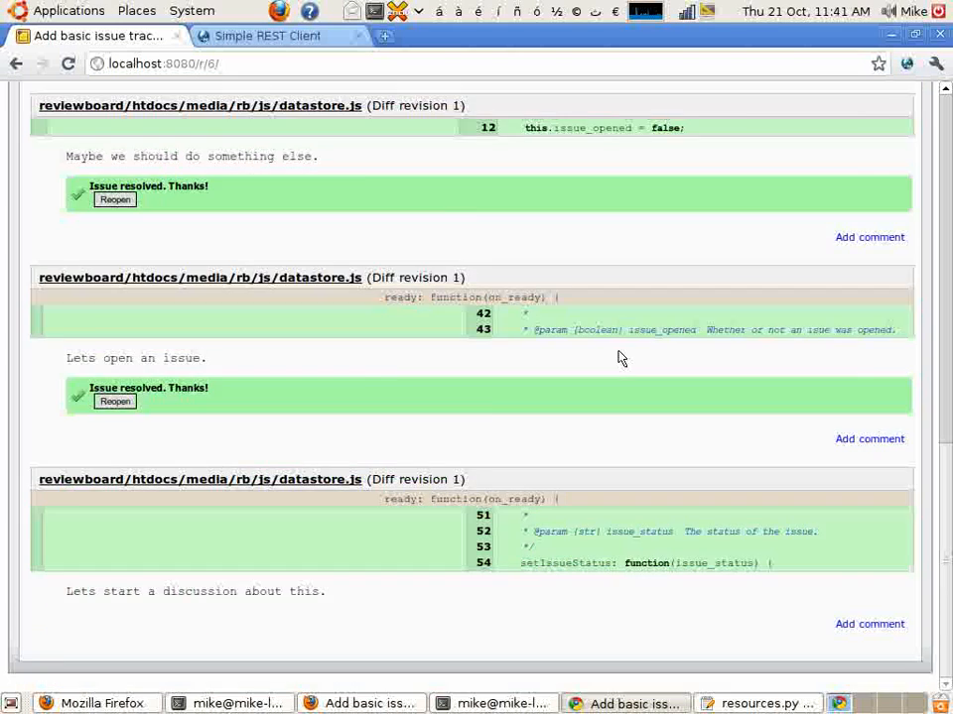
scroll("up", 3)
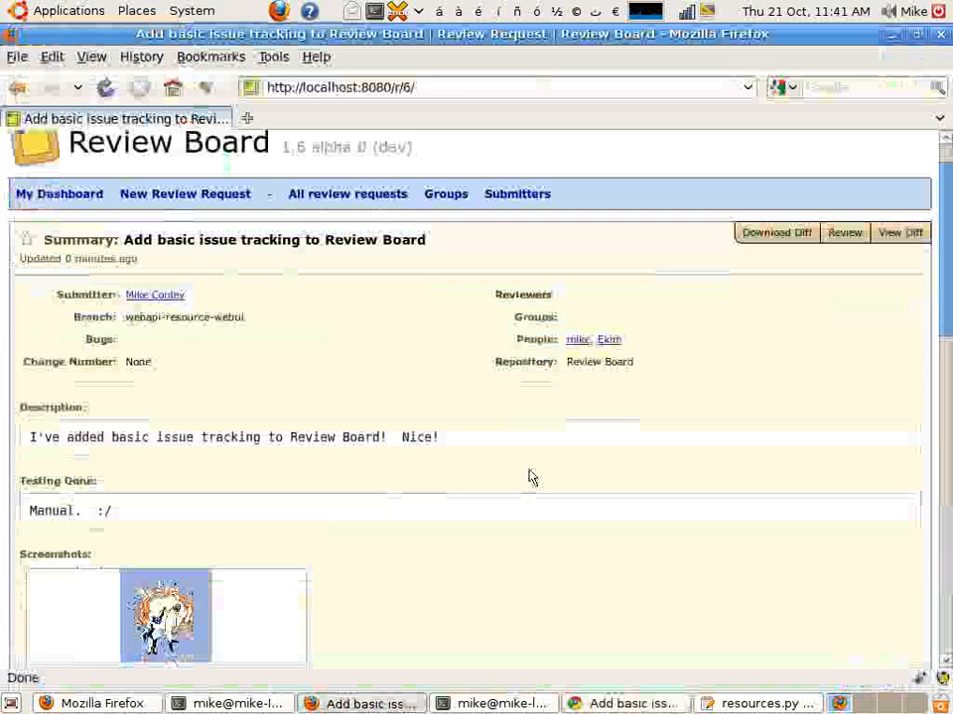
Step: Open the gorilla-high-fiving-a-shark screenshot from the Screenshots section
scroll("down", 3)
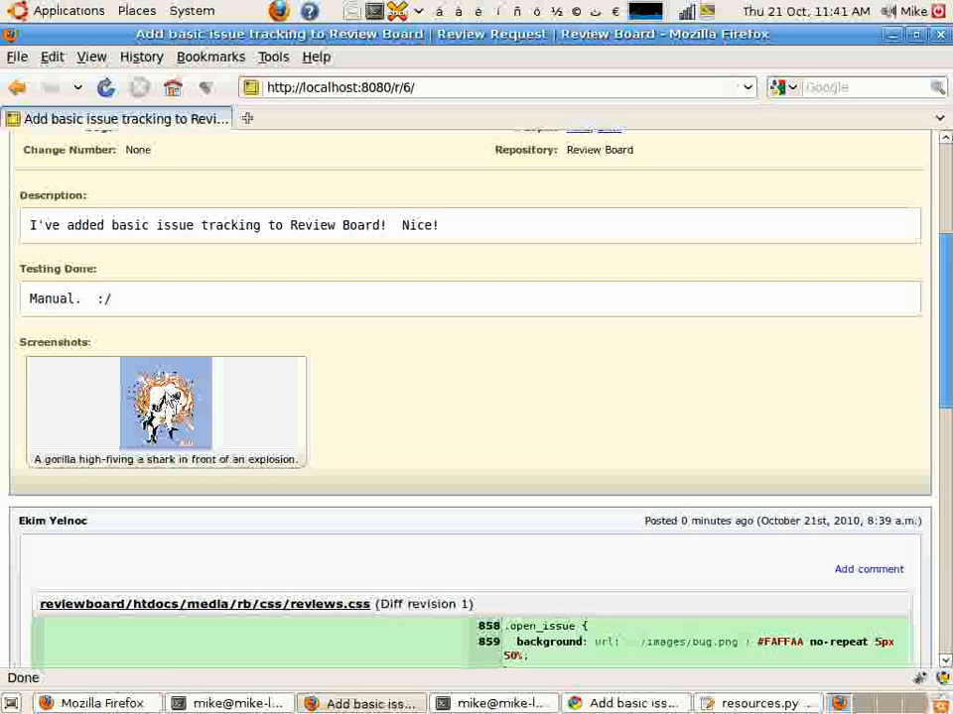
left_click(166, 405)
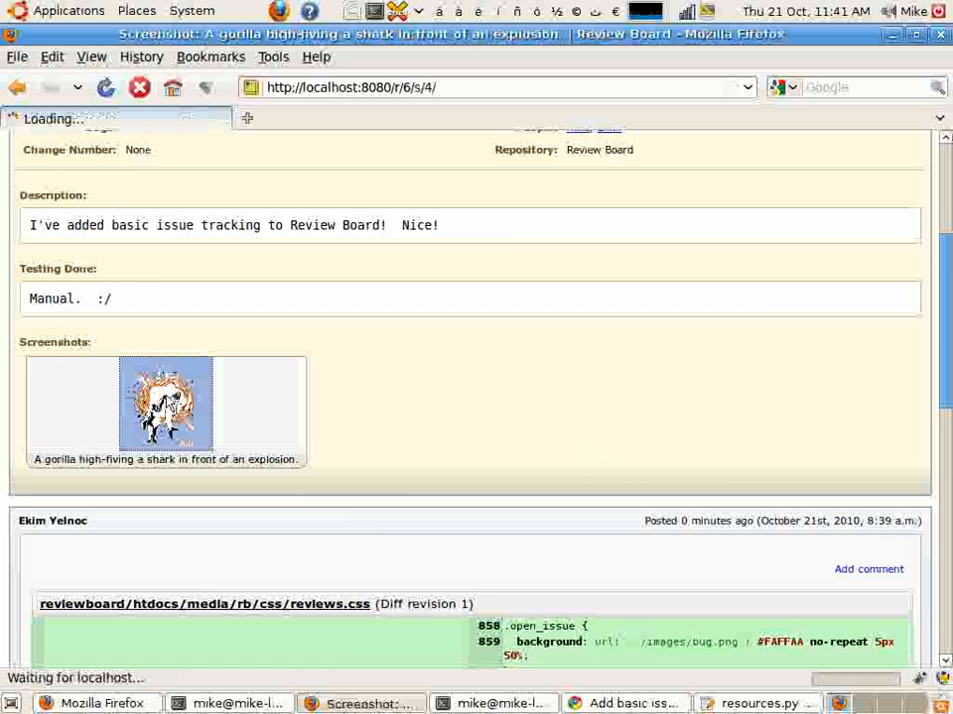
left_click(167, 405)
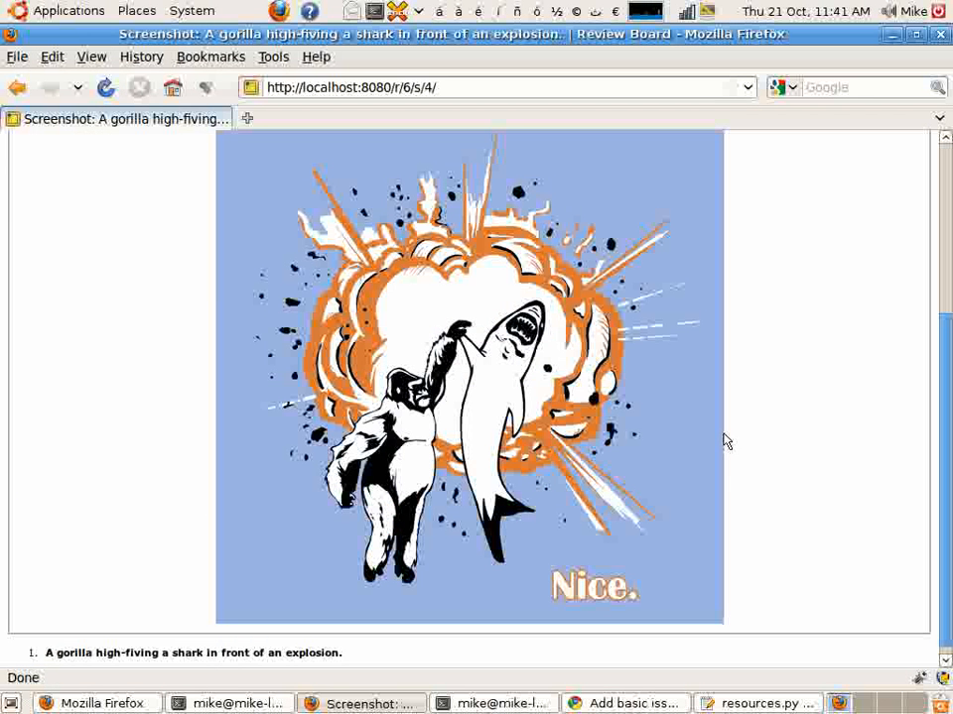
scroll("up", 3)
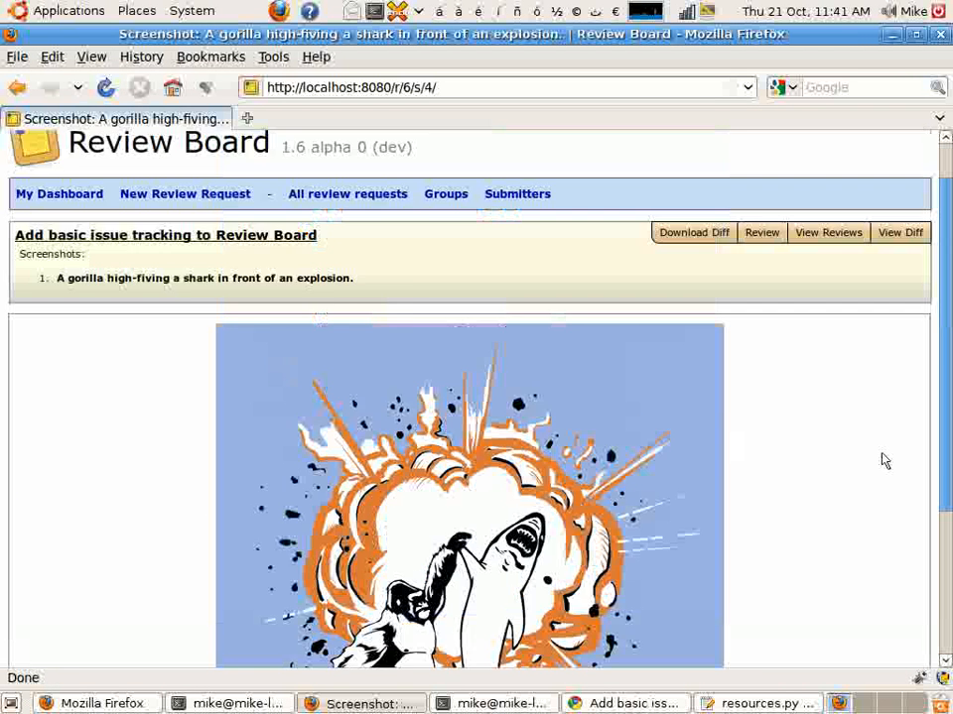
scroll("down", 3)
type("Nice go")
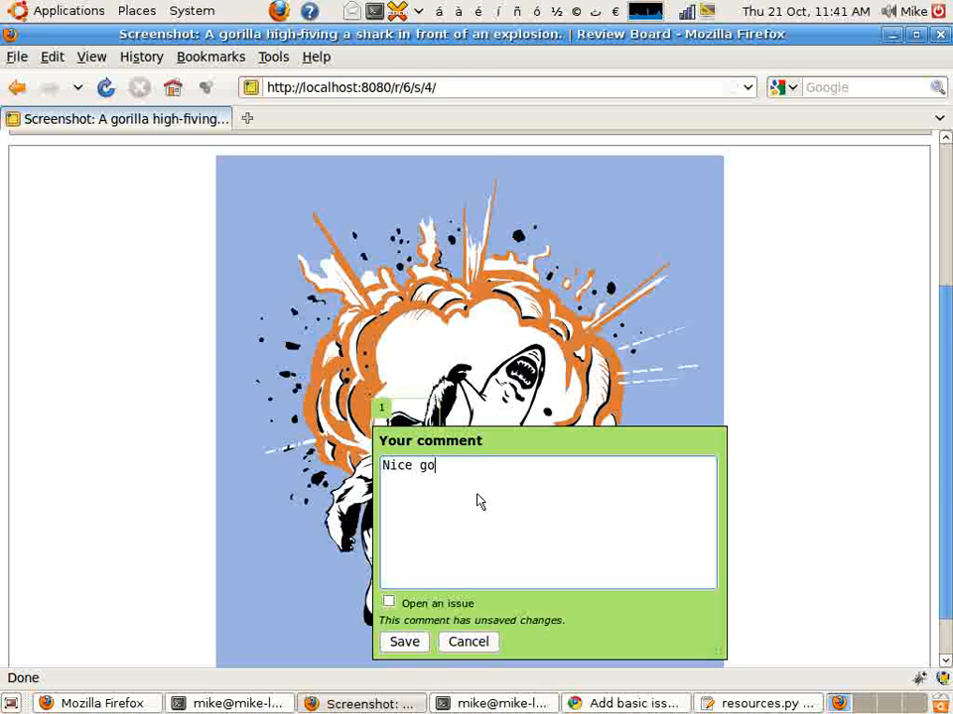
Step: Save the screenshot comment 'Nice gorilla! Maybe make him smile more.' as an open issue
type("rilla!  Maybe m")
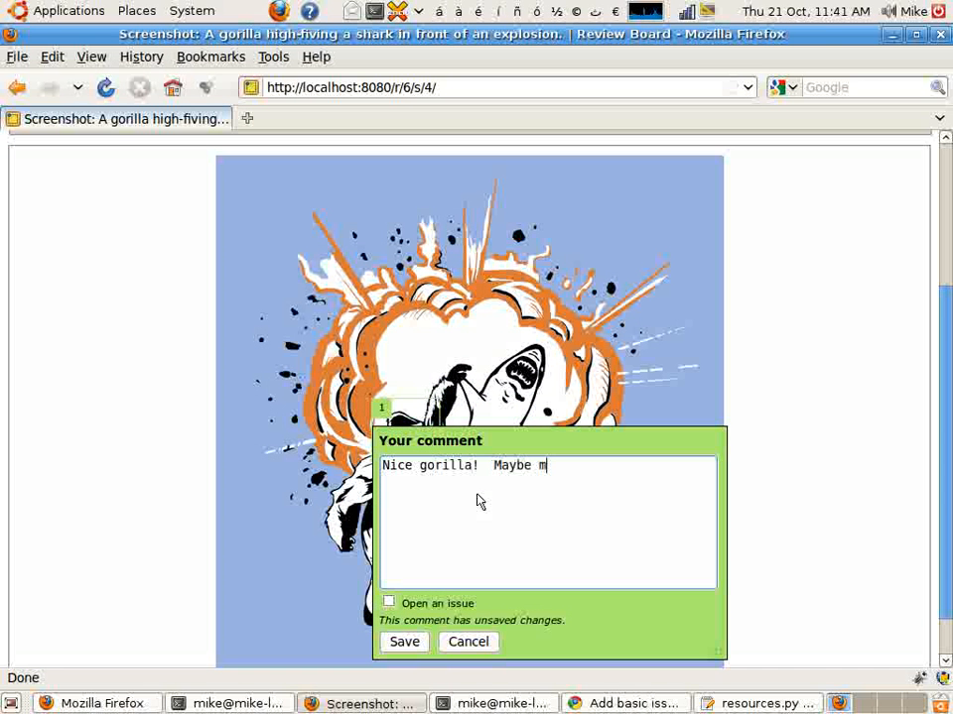
type("ake him smile more.")
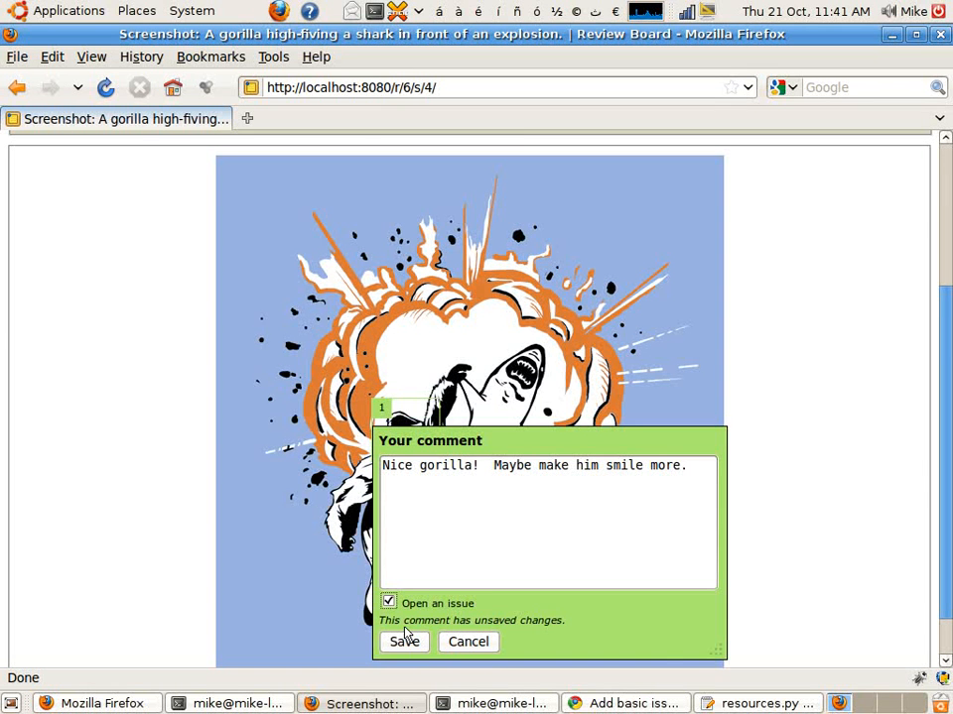
left_click(403, 642)
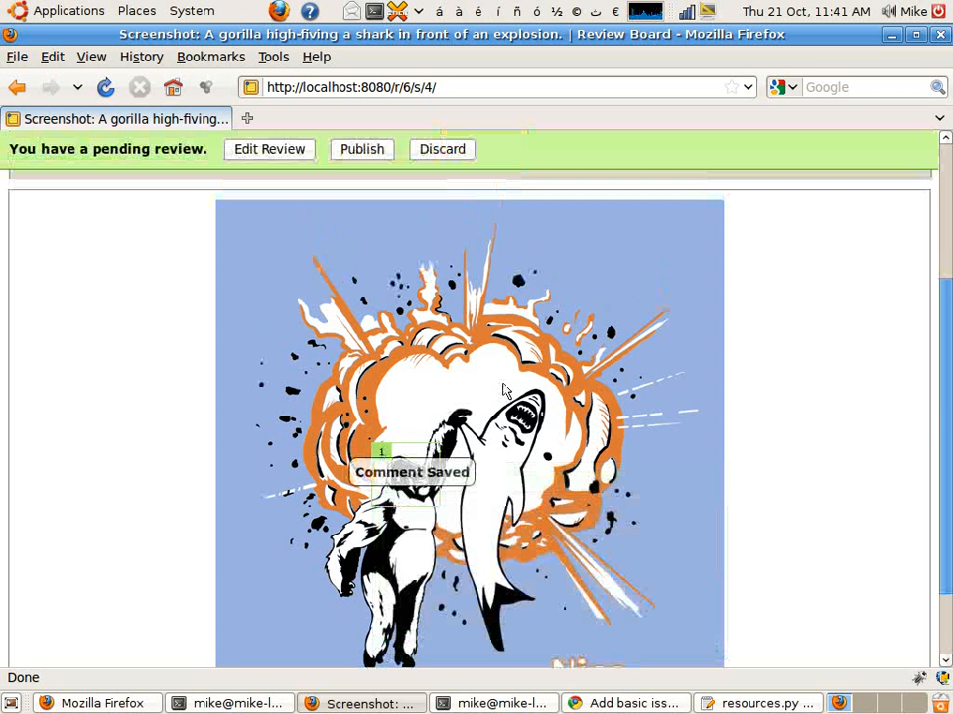
Step: Add a second screenshot comment 'Add more teeth.' that opens an issue
left_click(512, 405)
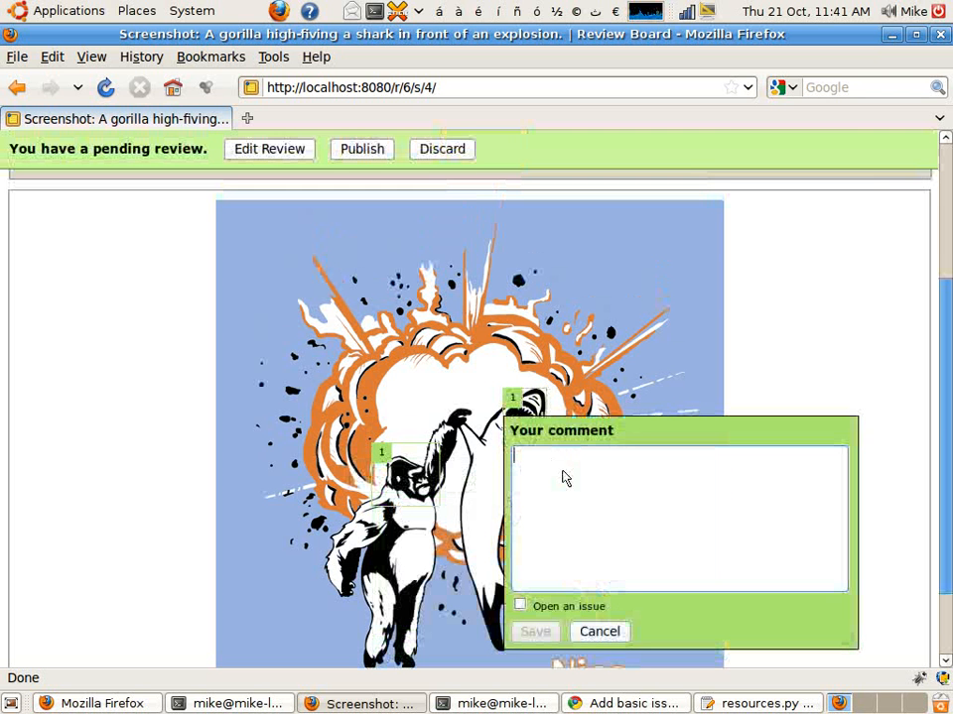
type("Add more teeth.")
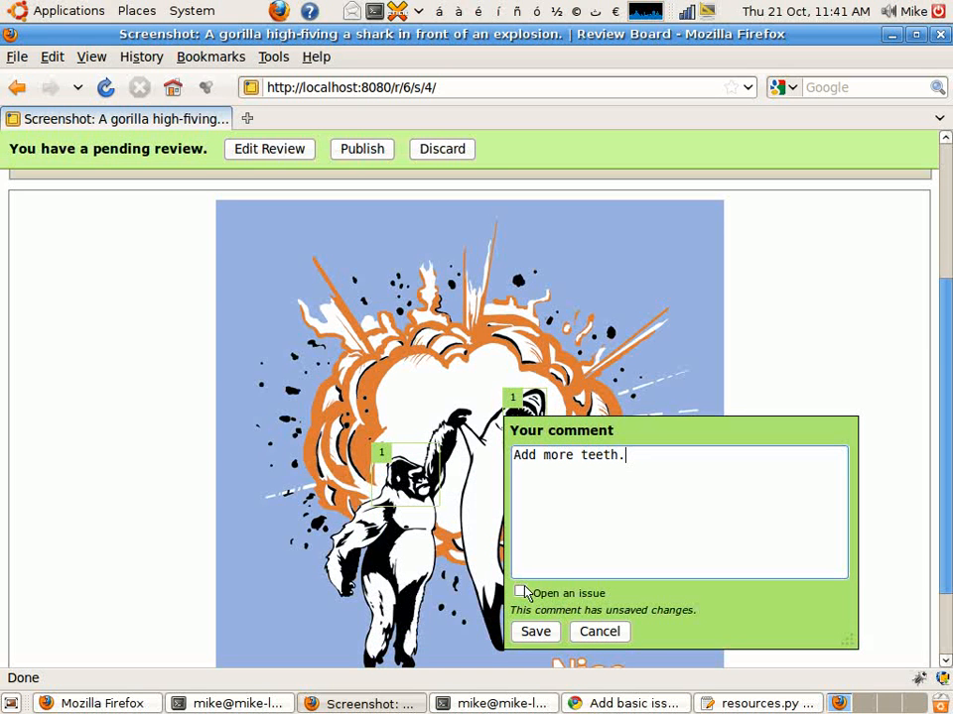
left_click(536, 631)
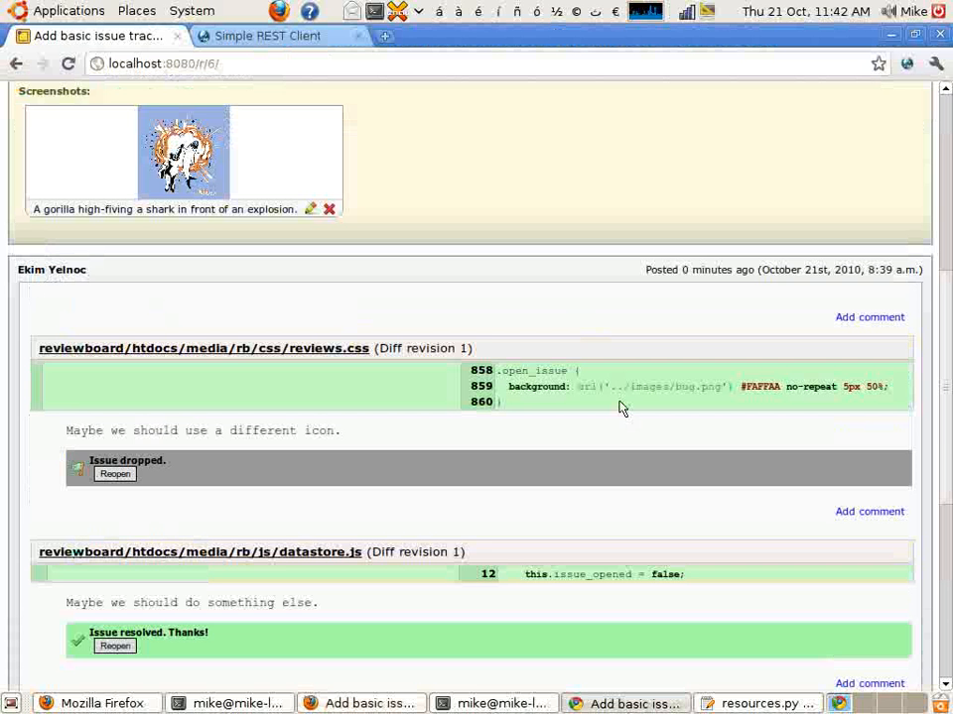
Step: Mark the smile-more screenshot issue as Fixed from the submitter's view
scroll("up", 3)
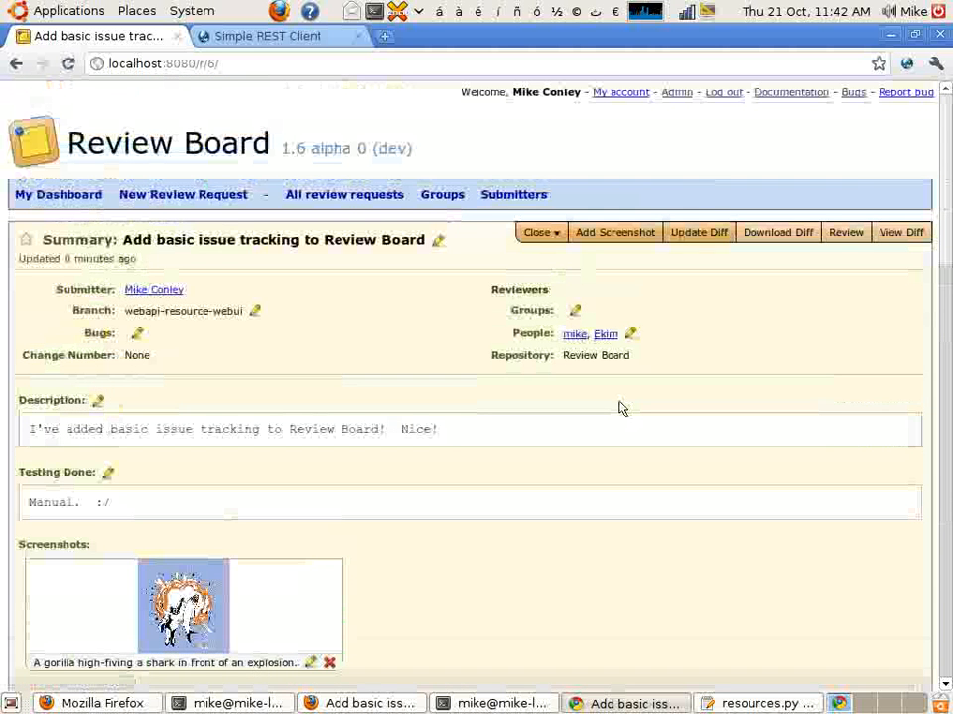
scroll("down", 3)
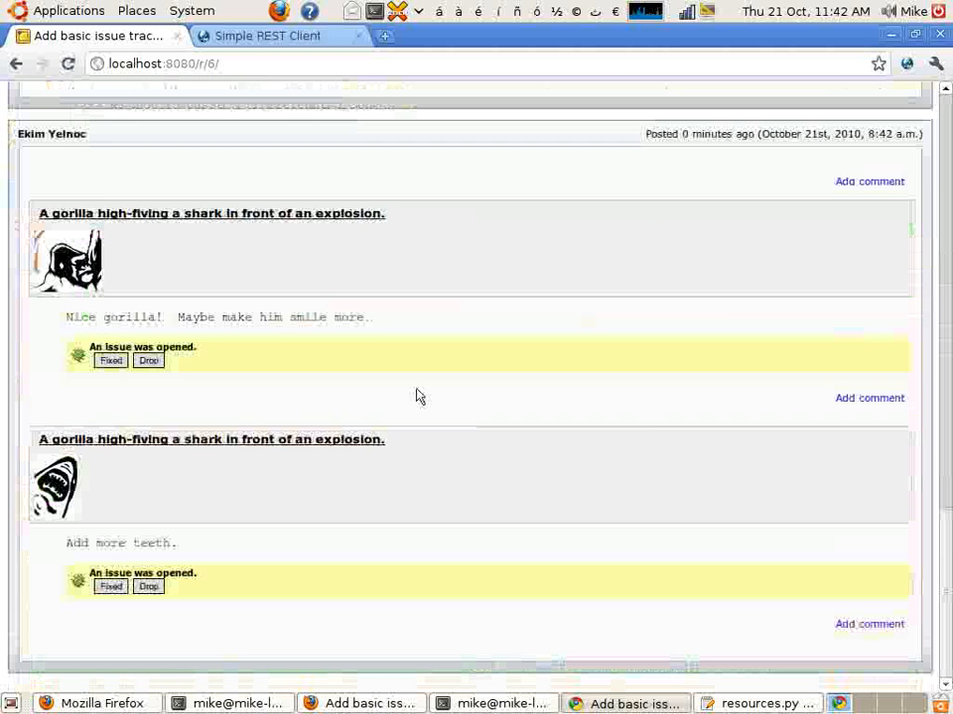
left_click(111, 361)
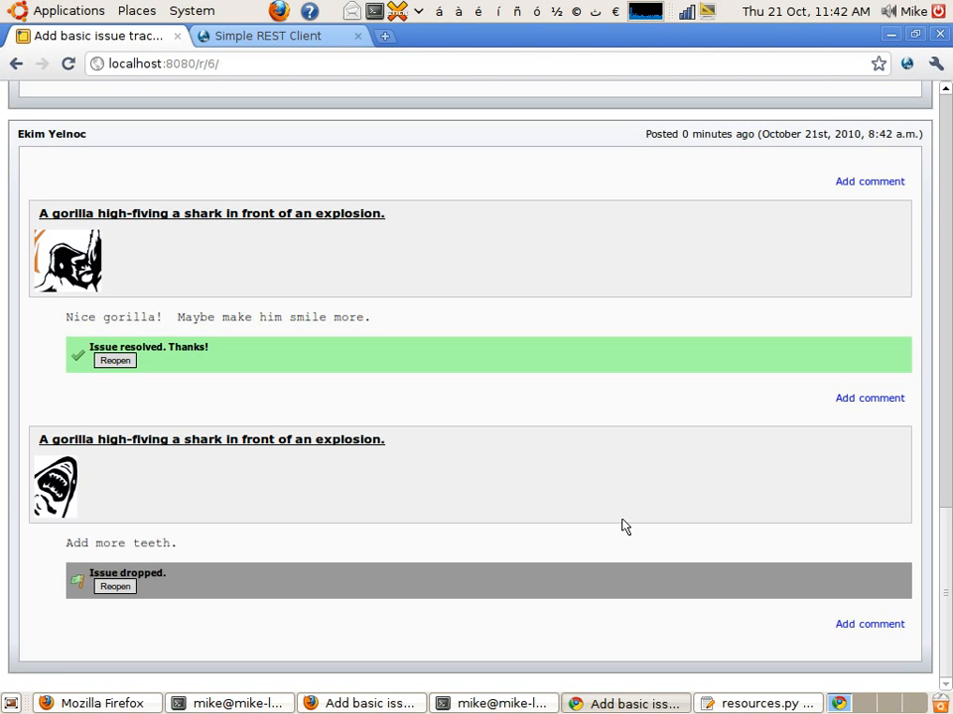
scroll("down", 3)
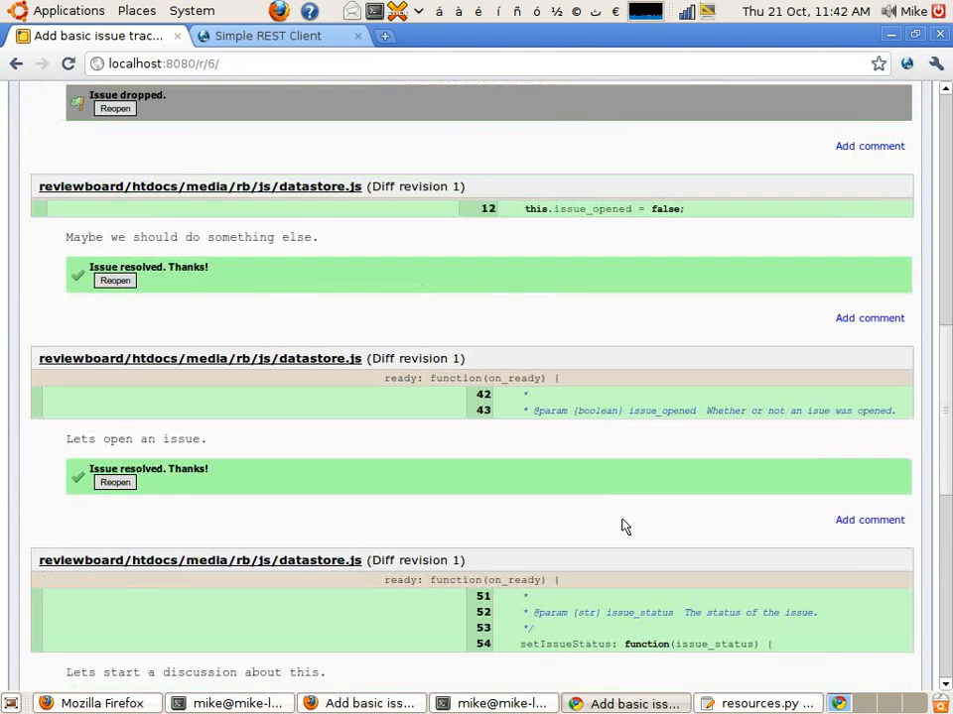
scroll("up", 3)
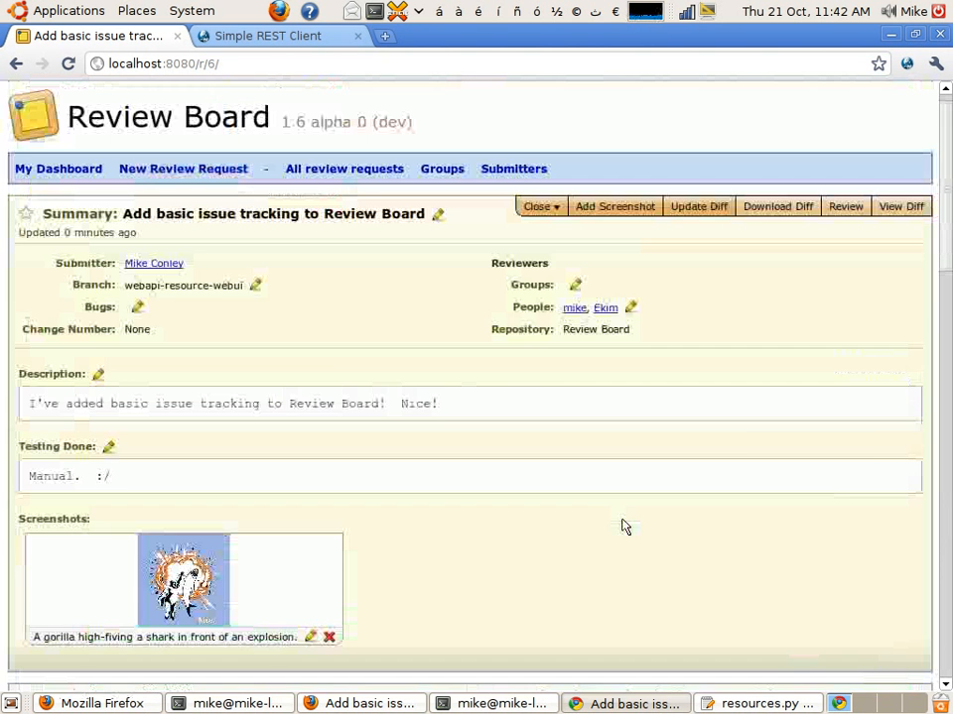
scroll("down", 3)
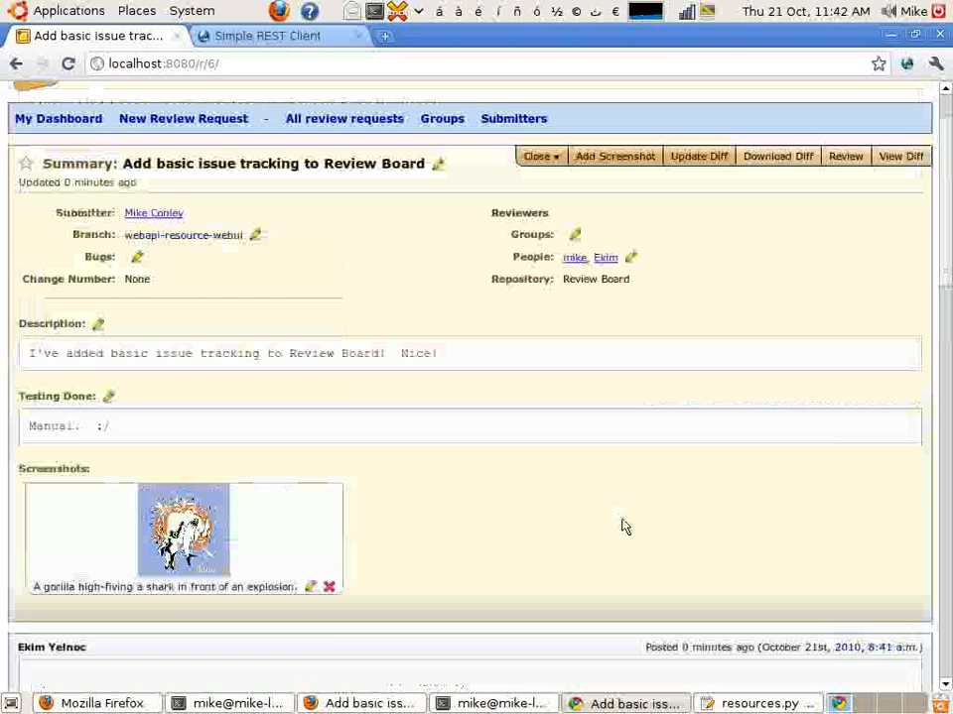
scroll("up", 3)
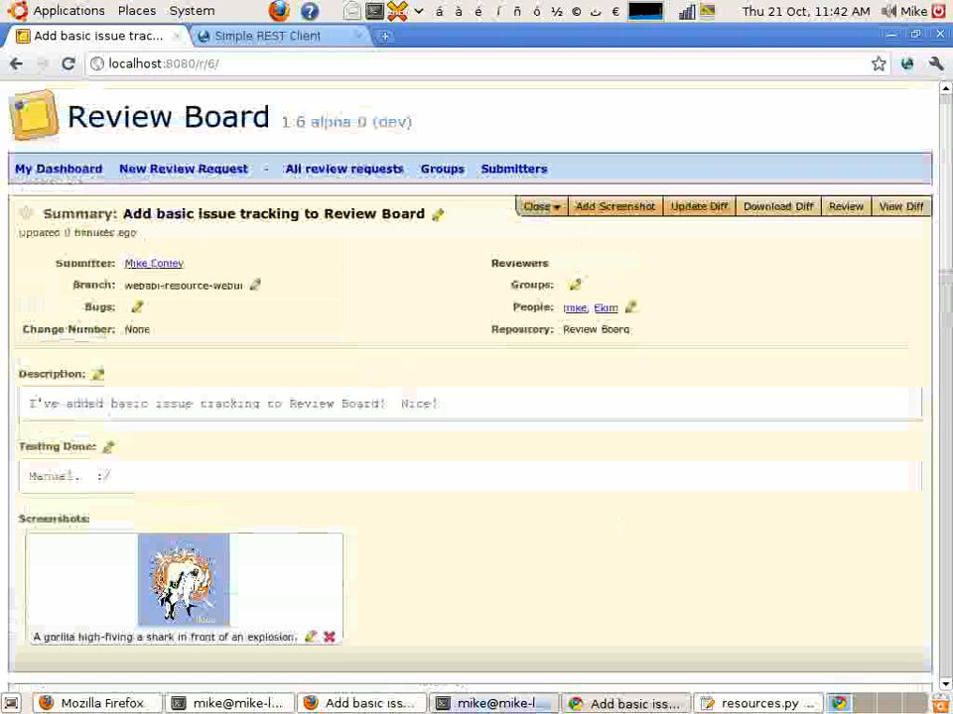